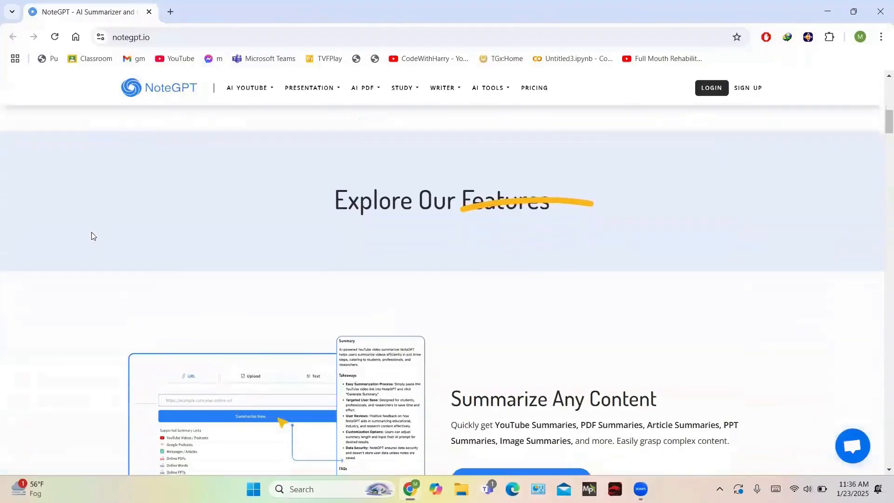
Step: Scroll down and back up through the NoteGPT Create workspace page to review its summarizer options
{"action": "scroll", "scroll_direction": "down", "scroll_amount": 3}
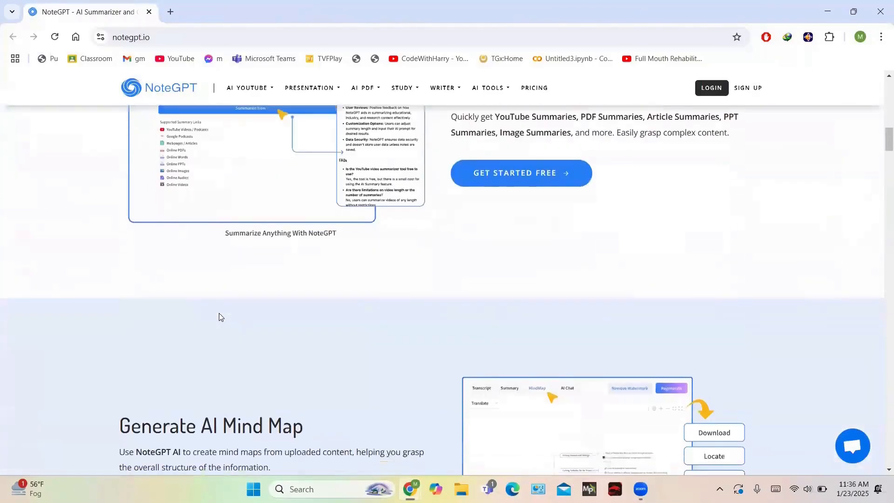
{"action": "scroll", "scroll_direction": "down", "scroll_amount": 3}
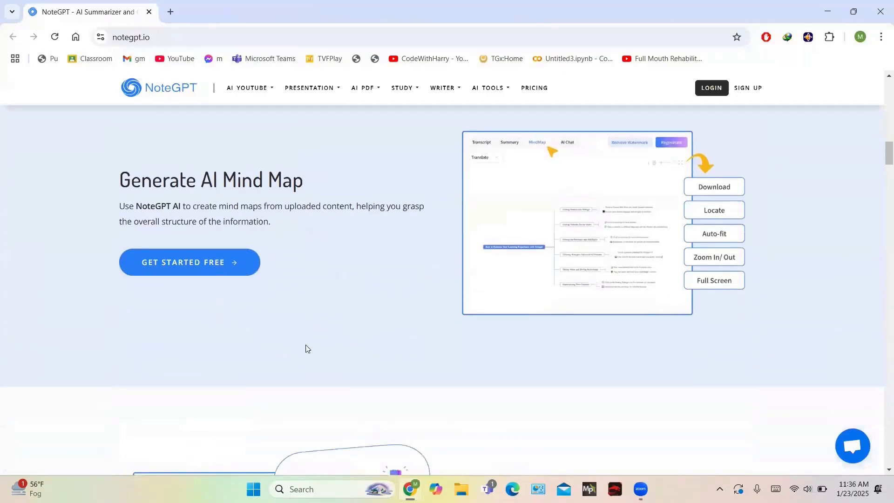
{"action": "scroll", "scroll_direction": "down", "scroll_amount": 3}
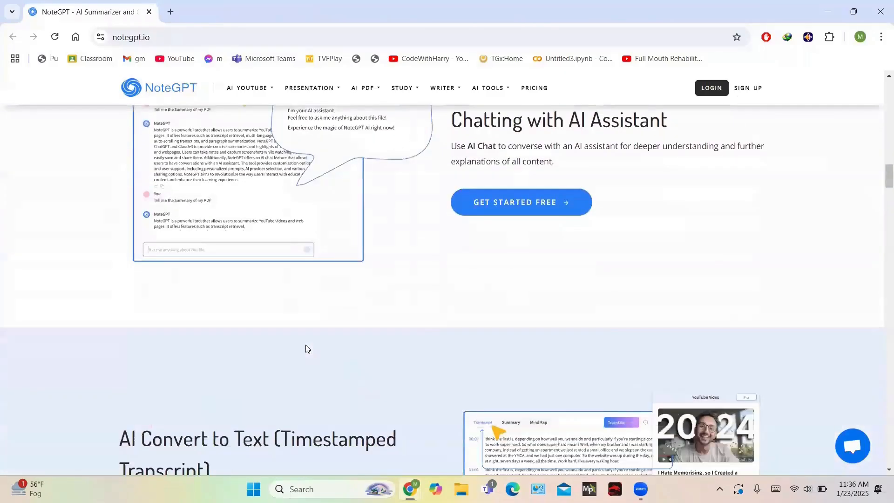
{"action": "scroll", "scroll_direction": "down", "scroll_amount": 3}
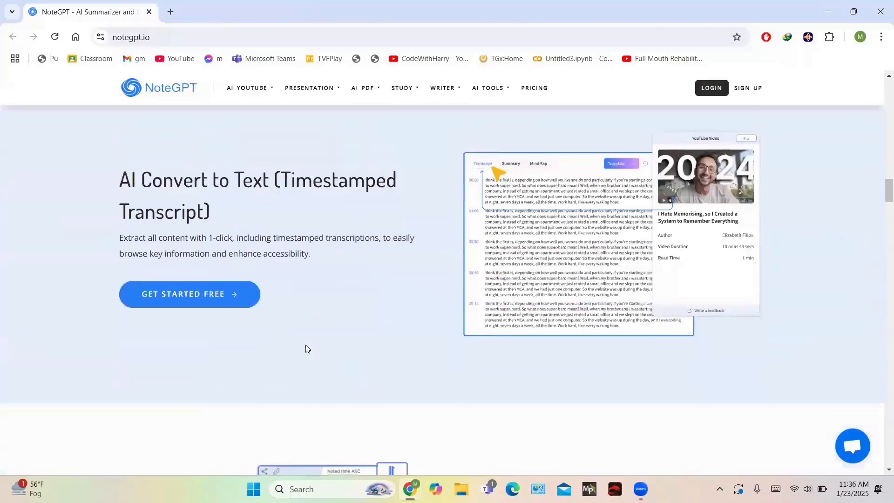
{"action": "scroll", "scroll_direction": "down", "scroll_amount": 3}
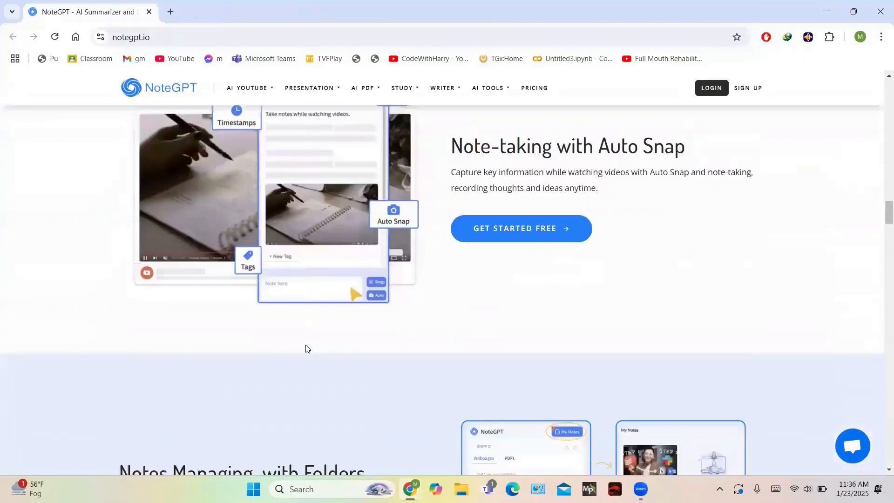
{"action": "scroll", "scroll_direction": "down", "scroll_amount": 3}
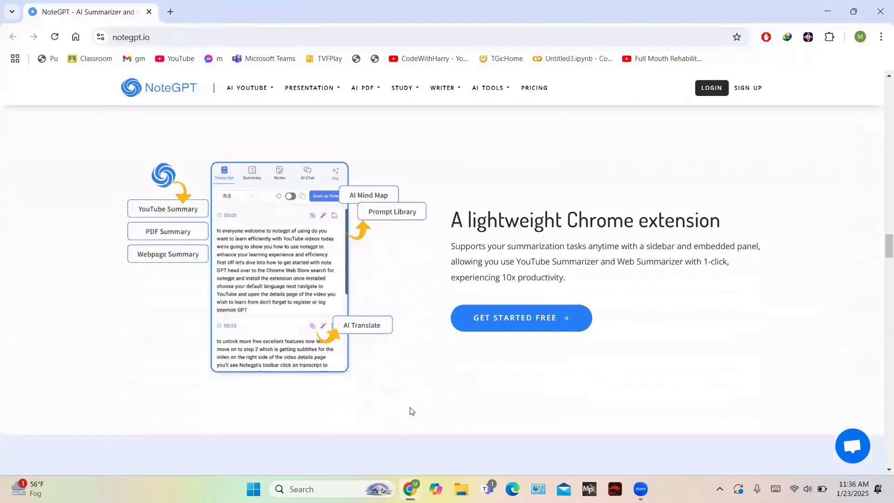
{"action": "scroll", "scroll_direction": "down", "scroll_amount": 3}
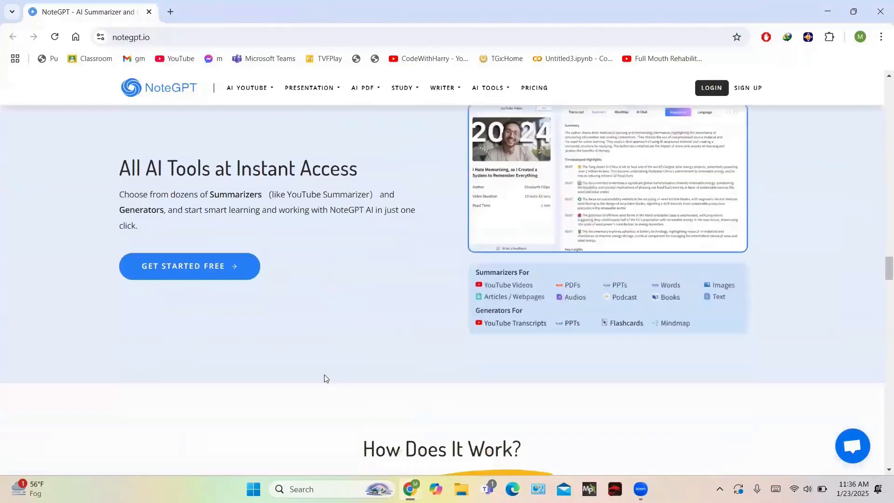
{"action": "scroll", "scroll_direction": "down", "scroll_amount": 3}
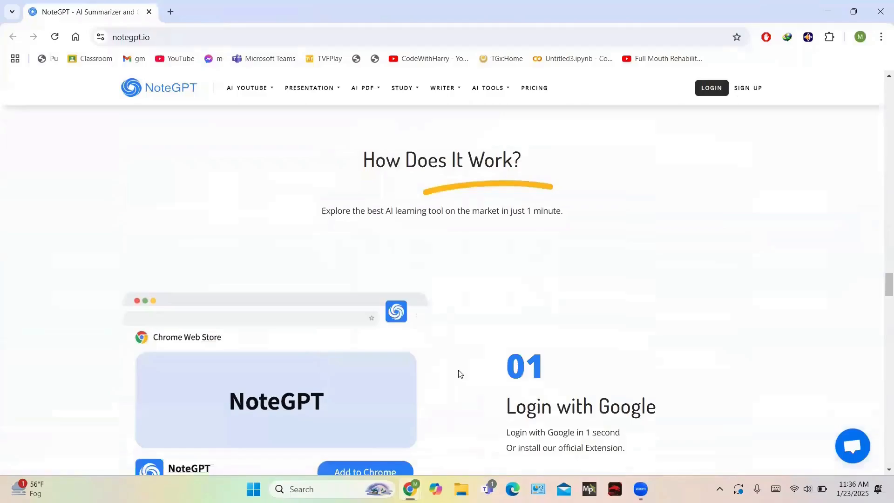
{"action": "scroll", "scroll_direction": "down", "scroll_amount": 3}
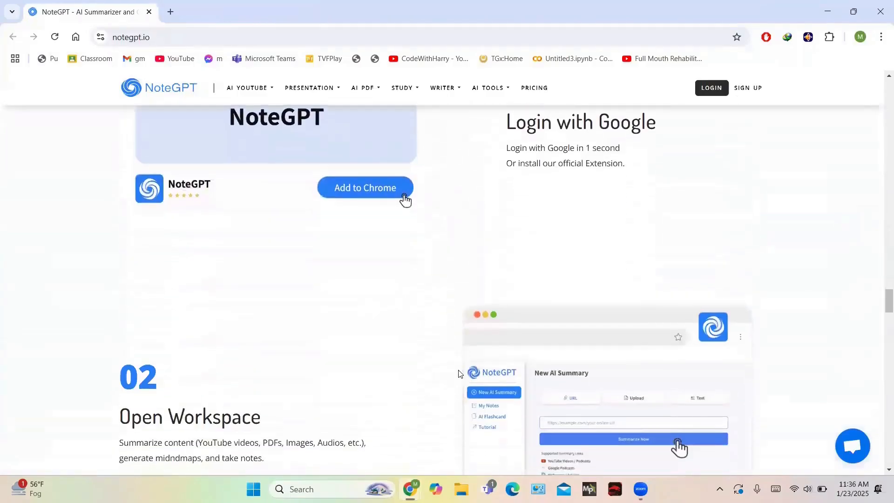
{"action": "scroll", "scroll_direction": "down", "scroll_amount": 3}
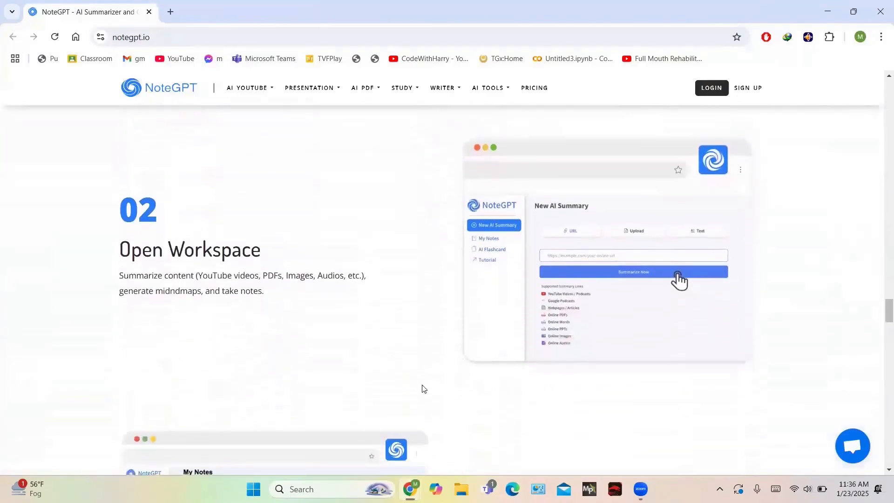
{"action": "scroll", "scroll_direction": "down", "scroll_amount": 3}
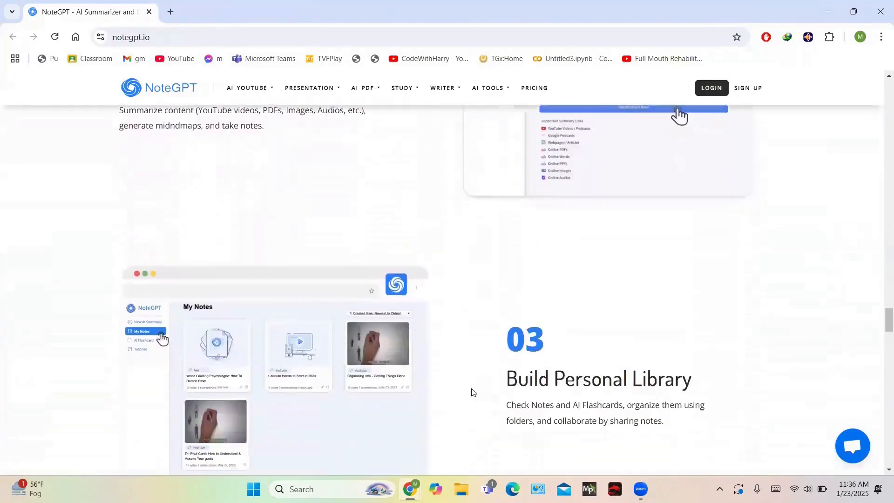
{"action": "scroll", "scroll_direction": "down", "scroll_amount": 3}
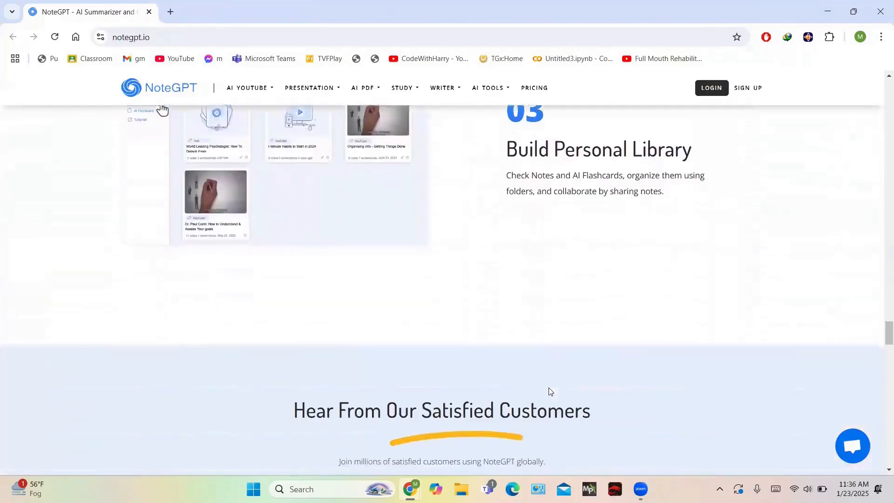
{"action": "scroll", "scroll_direction": "down", "scroll_amount": 3}
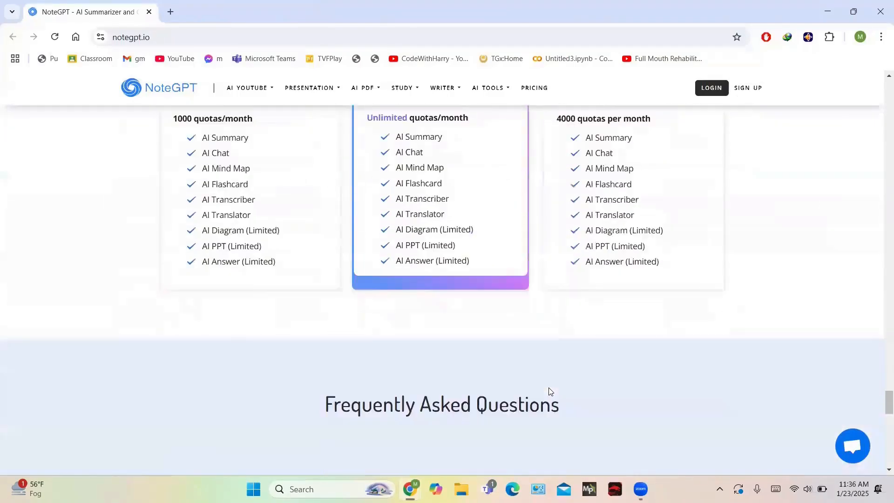
{"action": "scroll", "scroll_direction": "down", "scroll_amount": 3}
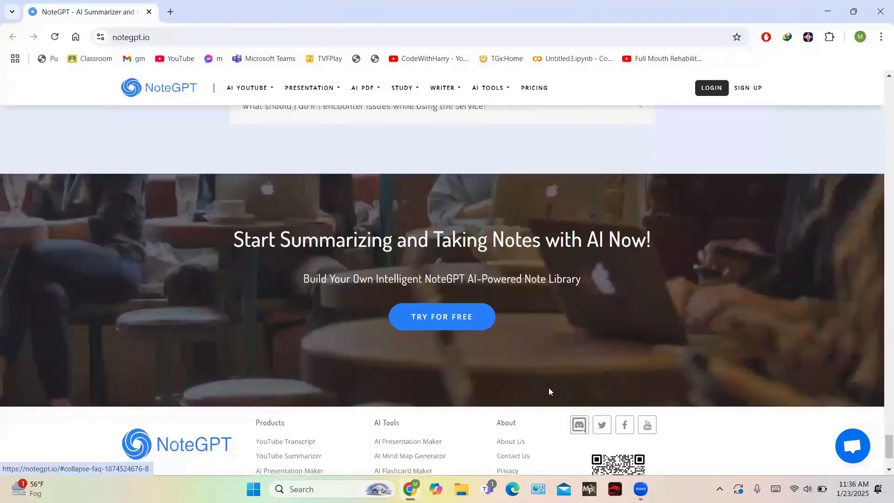
{"action": "scroll", "scroll_direction": "up", "scroll_amount": 3}
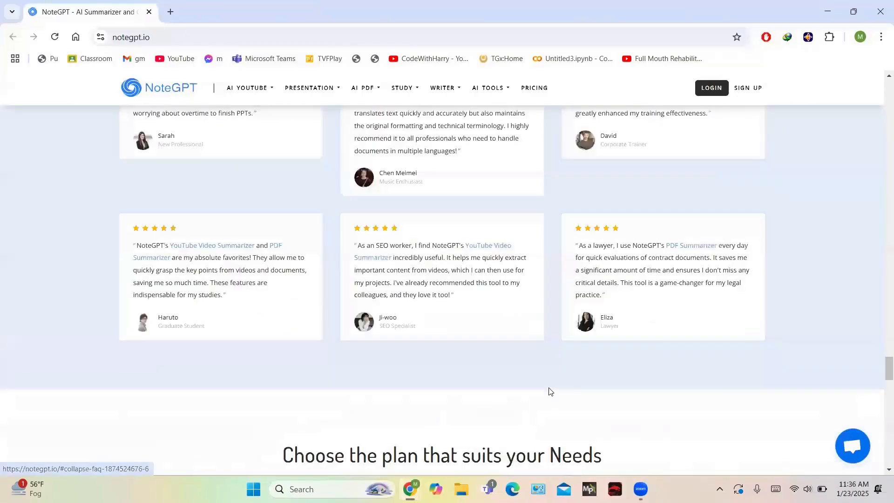
{"action": "scroll", "scroll_direction": "up", "scroll_amount": 3}
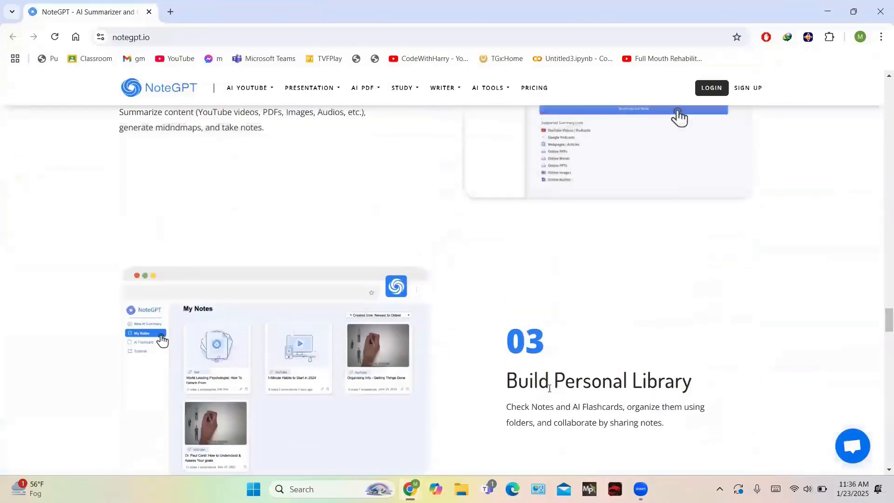
{"action": "scroll", "scroll_direction": "up", "scroll_amount": 3}
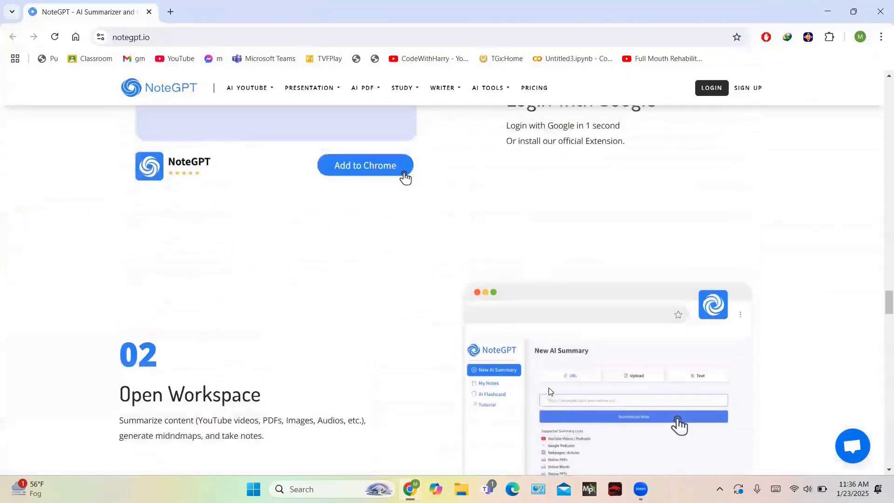
{"action": "scroll", "scroll_direction": "up", "scroll_amount": 3}
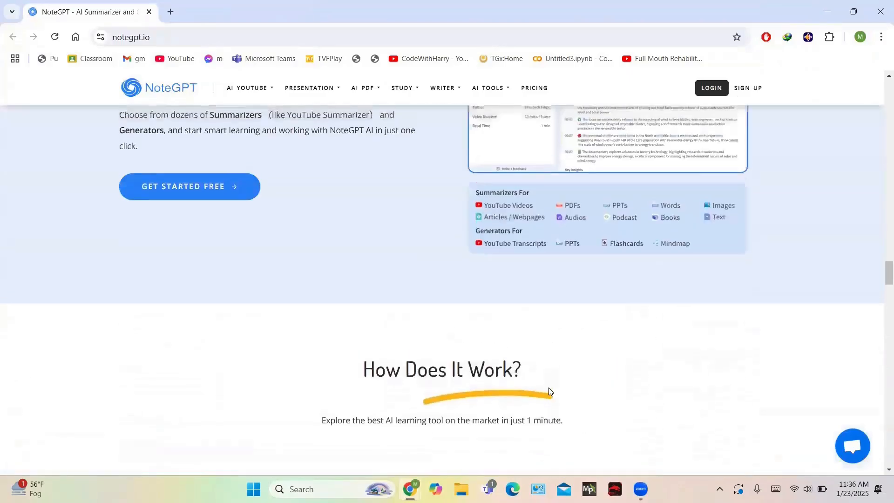
{"action": "scroll", "scroll_direction": "up", "scroll_amount": 3}
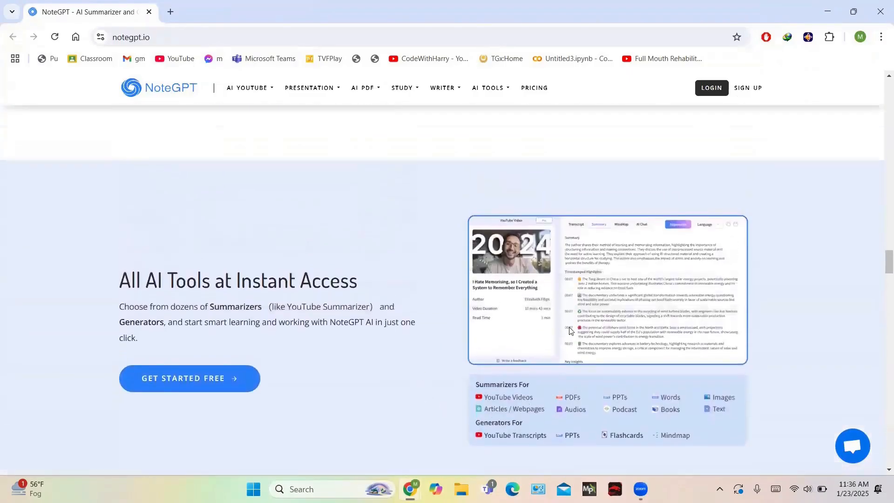
{"action": "scroll", "scroll_direction": "up", "scroll_amount": 3}
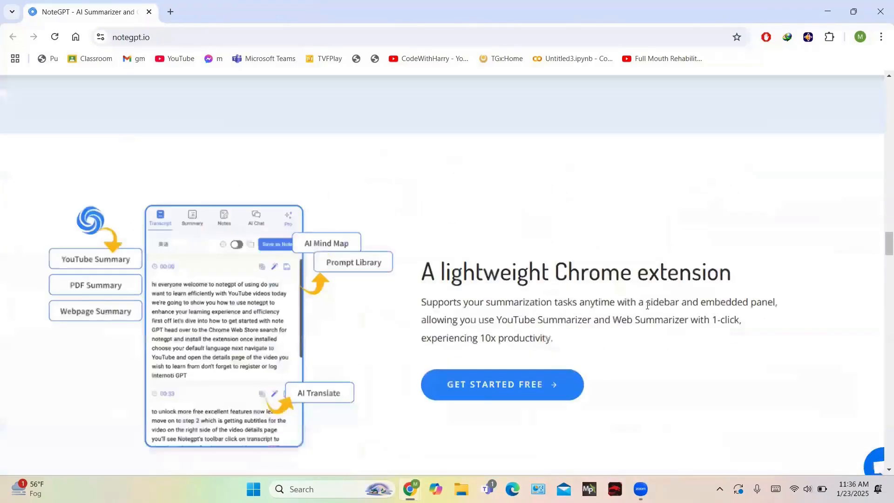
{"action": "scroll", "scroll_direction": "down", "scroll_amount": 3}
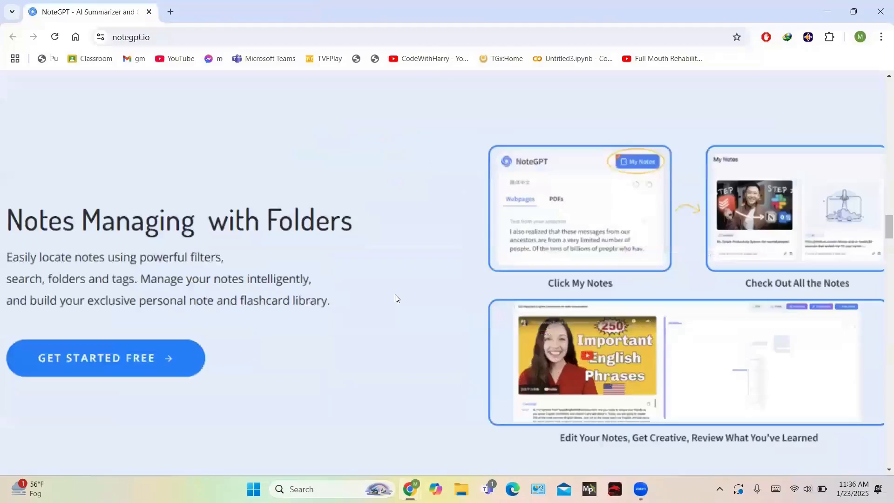
{"action": "scroll", "scroll_direction": "up", "scroll_amount": 3}
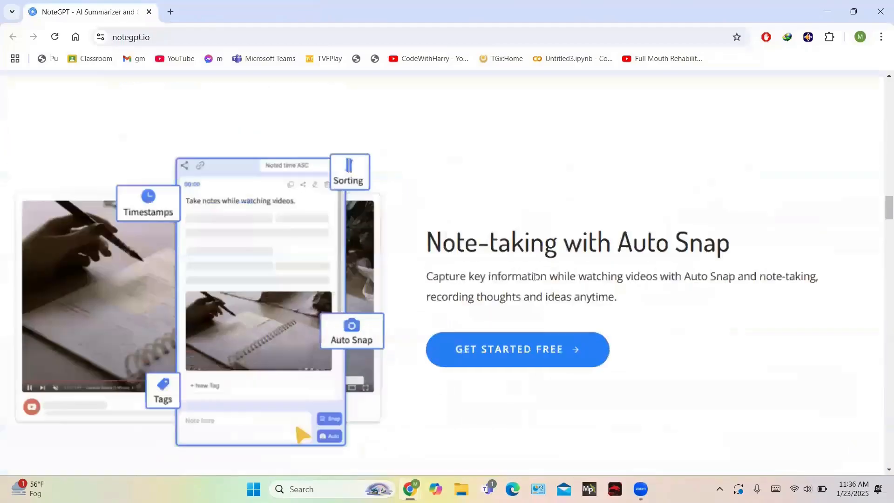
{"action": "scroll", "scroll_direction": "up", "scroll_amount": 3}
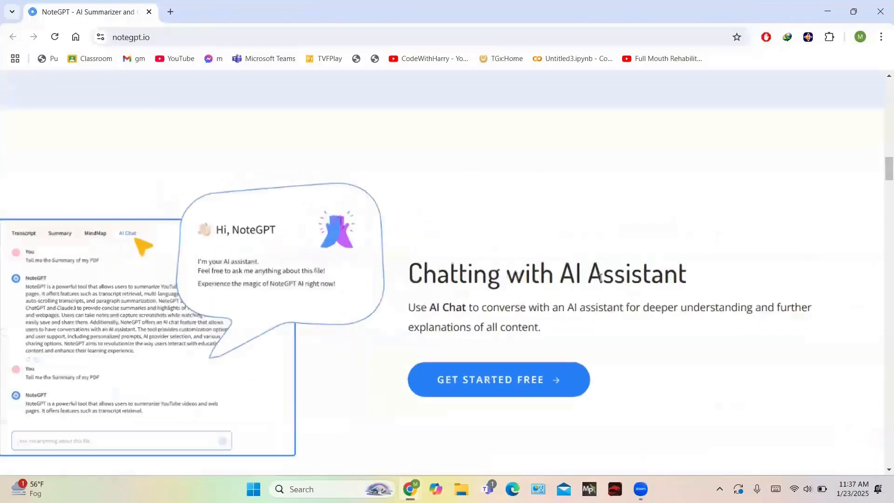
{"action": "scroll", "scroll_direction": "down", "scroll_amount": 3}
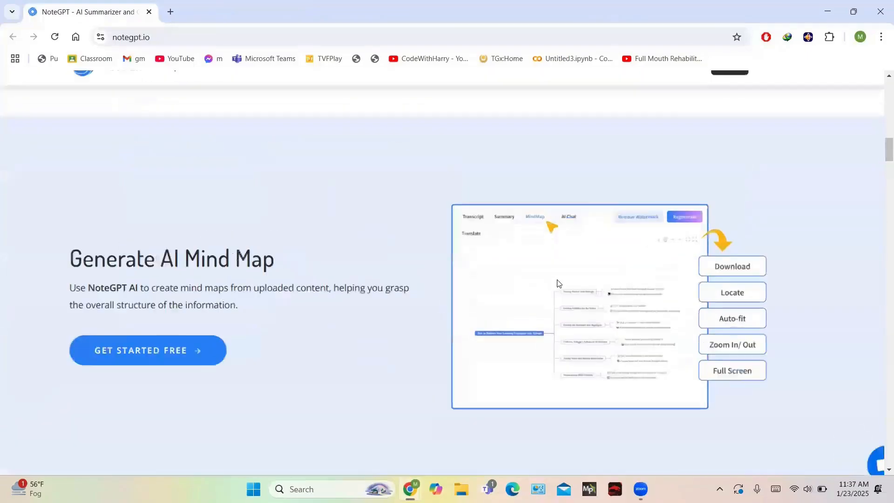
{"action": "scroll", "scroll_direction": "up", "scroll_amount": 3}
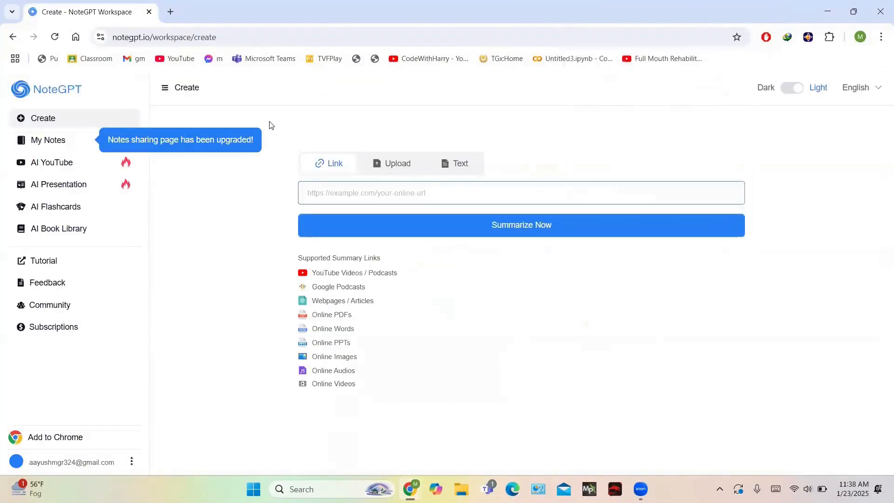
{"action": "mouse_move", "coordinate": [326, 366]}
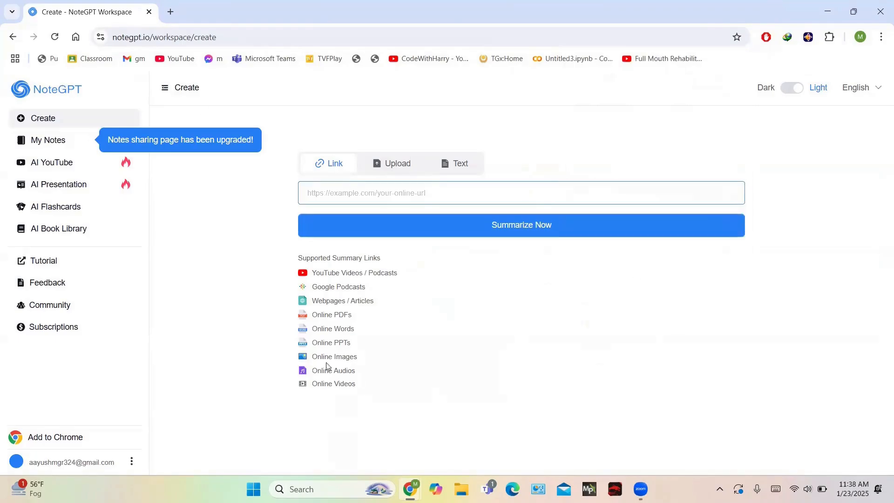
{"action": "mouse_move", "coordinate": [212, 269]}
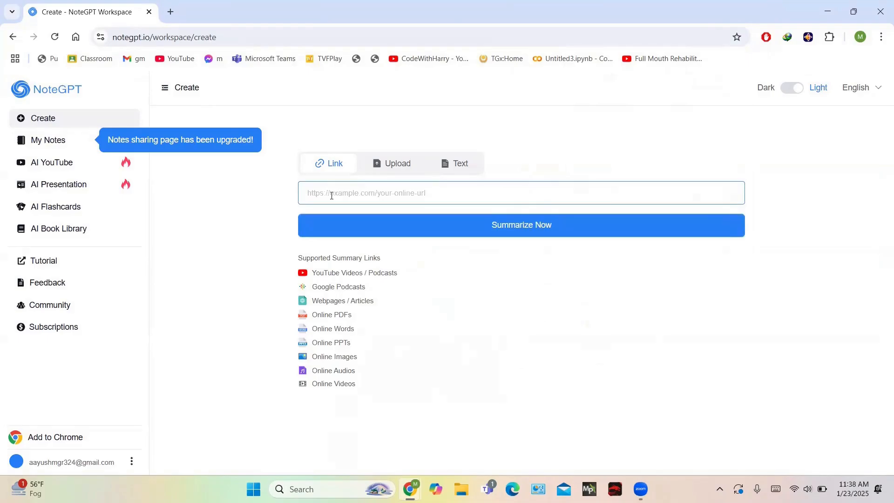
{"action": "mouse_move", "coordinate": [253, 338]}
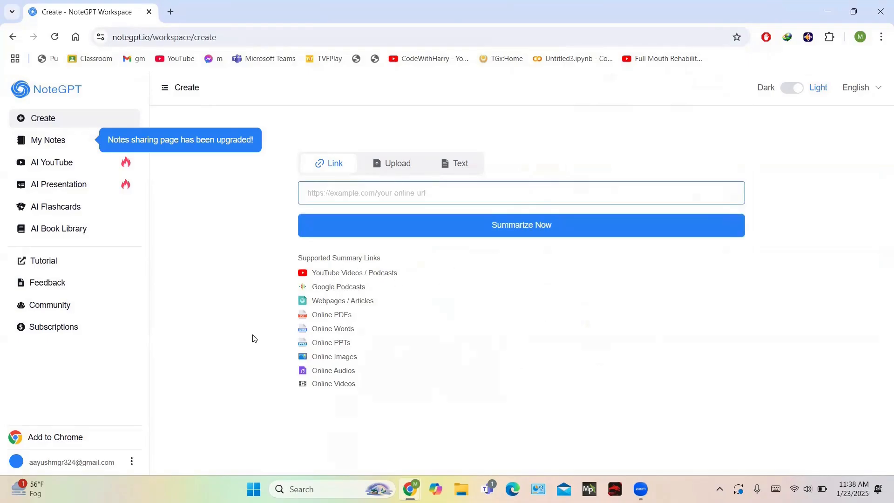
{"action": "mouse_move", "coordinate": [450, 344]}
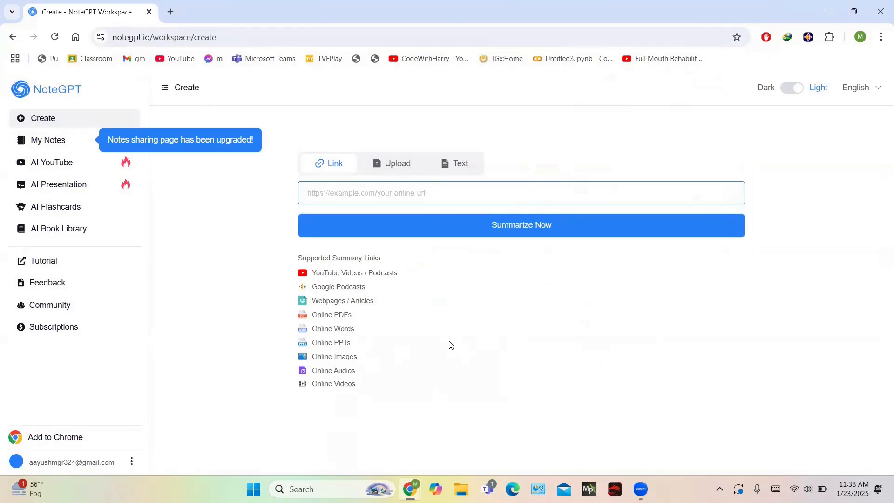
{"action": "mouse_move", "coordinate": [168, 12]}
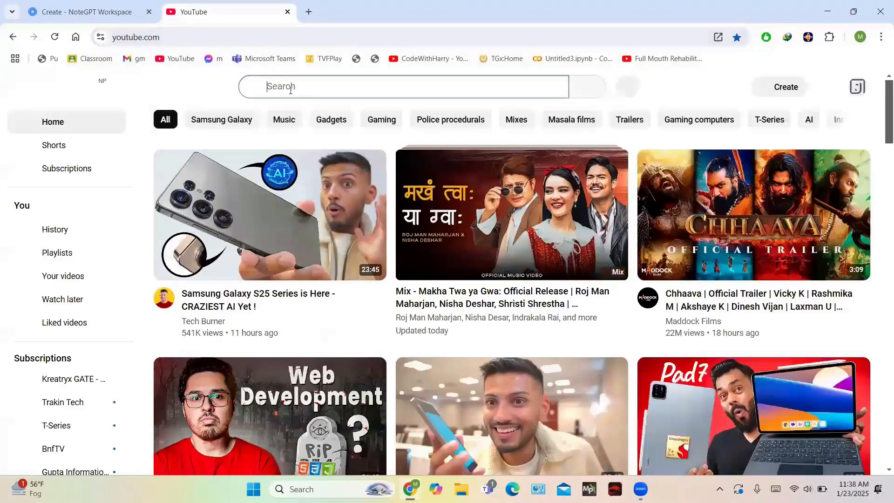
Step: Search YouTube for 'python tutorial', start the Python for Beginners video and skip its ad
{"action": "type", "text": "python tu"}
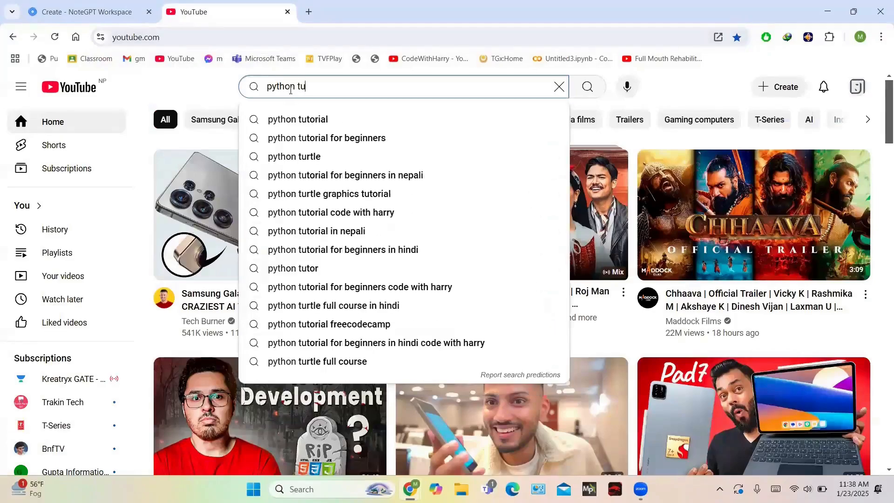
{"action": "left_click", "coordinate": [297, 119]}
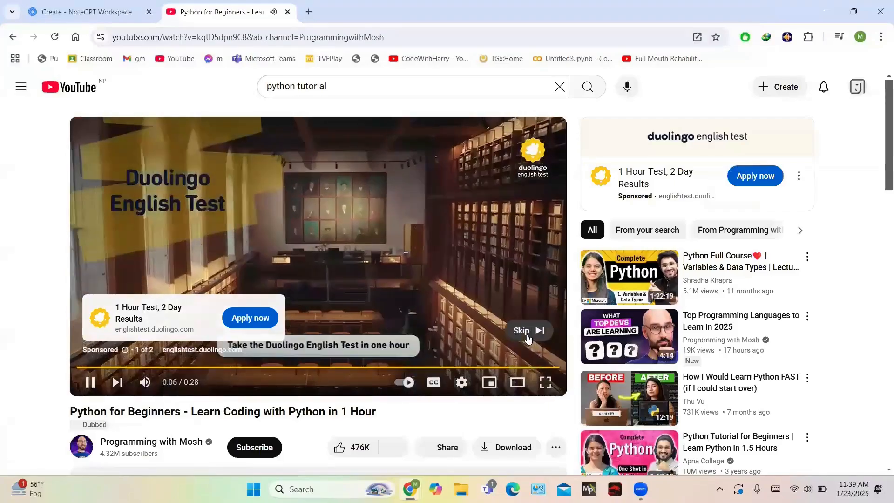
{"action": "left_click", "coordinate": [519, 330]}
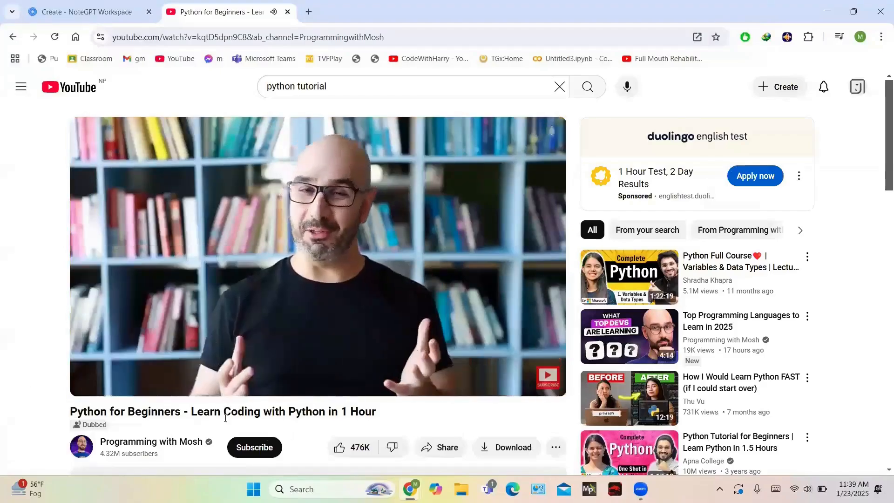
{"action": "mouse_move", "coordinate": [174, 435]}
{"action": "type", "text": " english"}
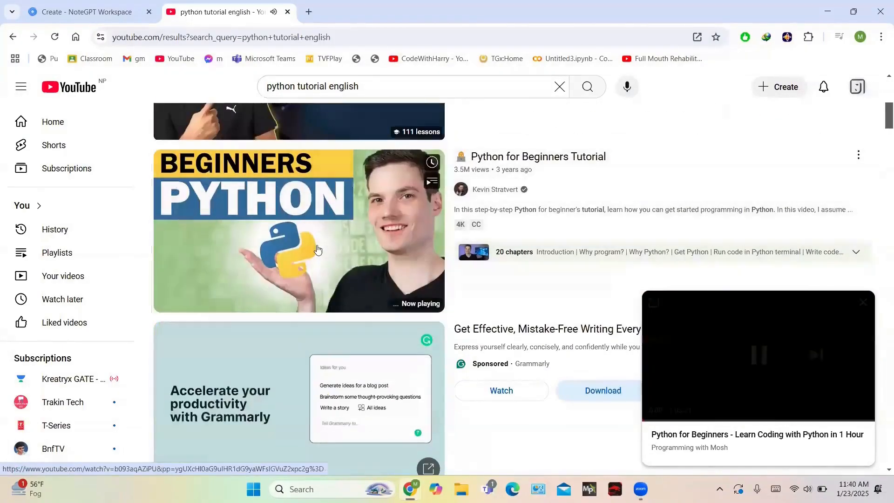
Step: Summarize the pasted YouTube video URL in NoteGPT and dismiss the sharing upgrade notices
{"action": "left_click", "coordinate": [85, 11]}
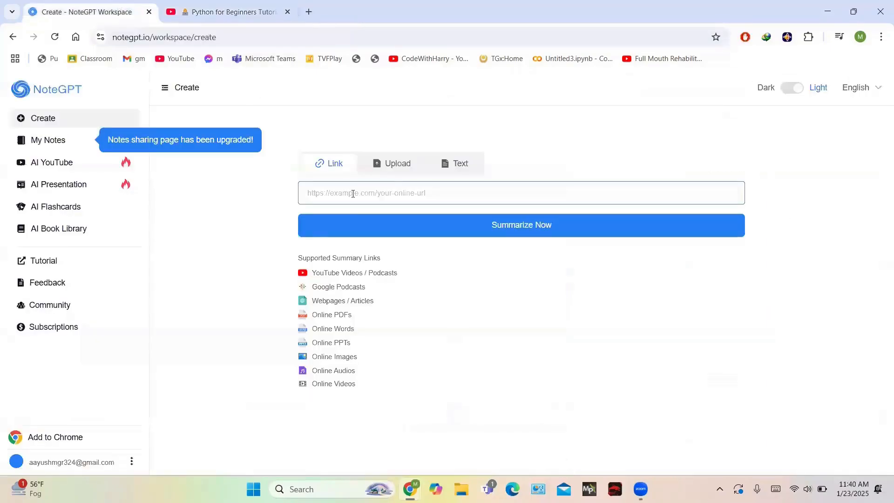
{"action": "type", "text": "https://www.youtube.com/watch?v=b093aqAZiPU&ab_channel=KevinStratvert"}
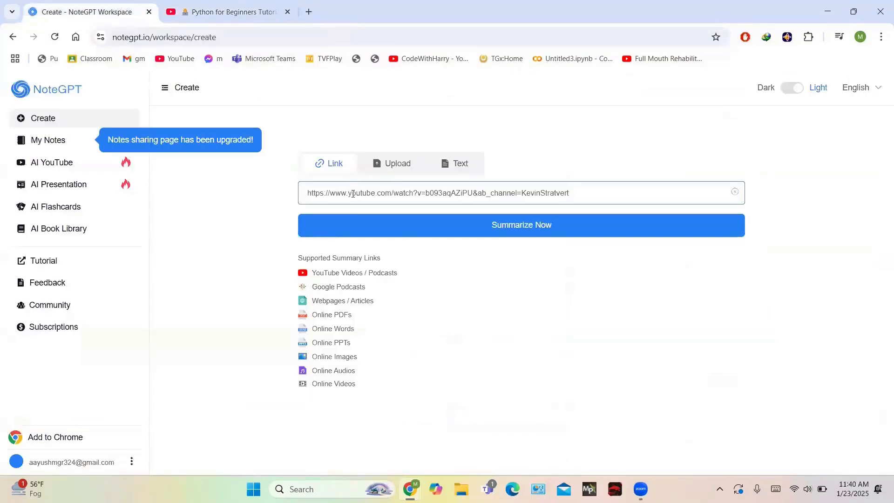
{"action": "mouse_move", "coordinate": [493, 235]}
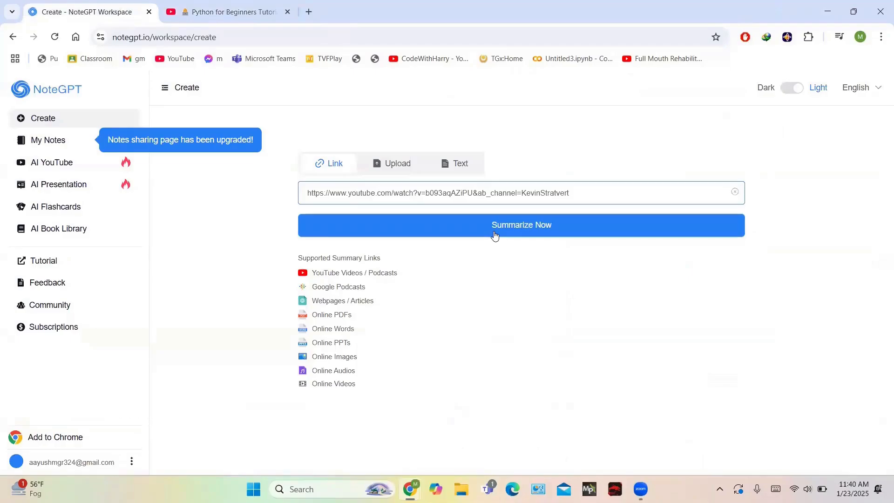
{"action": "left_click", "coordinate": [520, 224]}
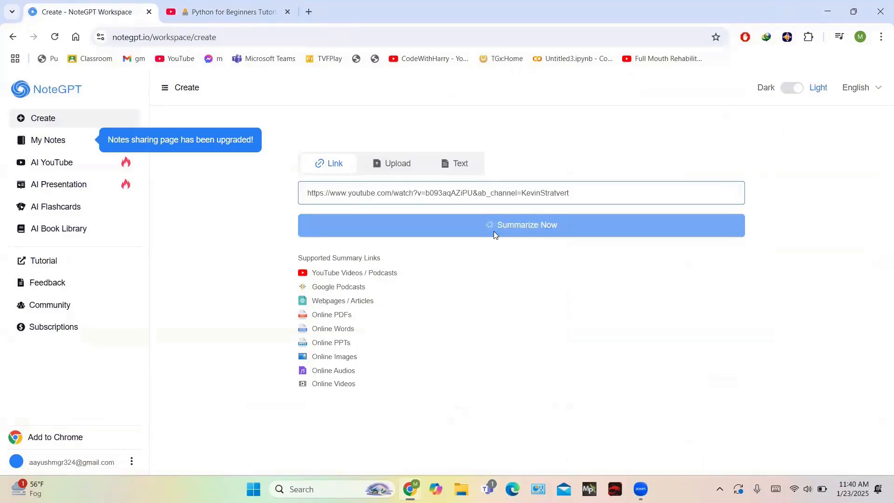
{"action": "left_click", "coordinate": [519, 224]}
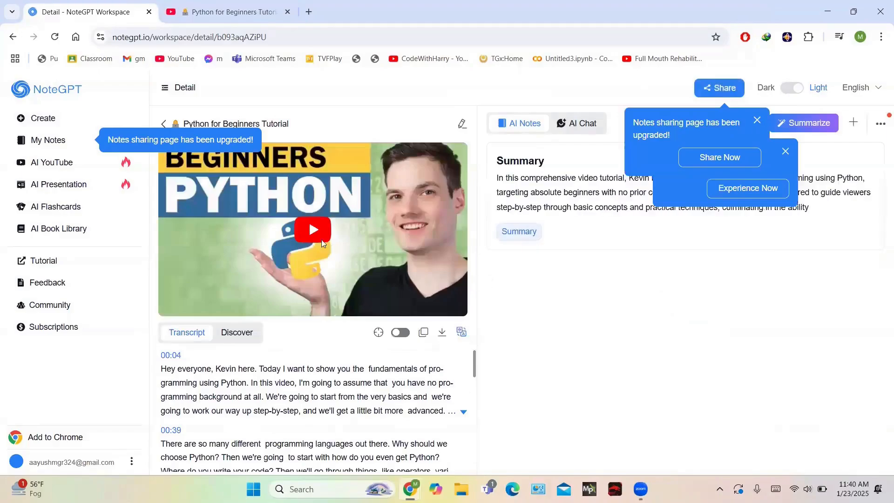
{"action": "left_click", "coordinate": [519, 231]}
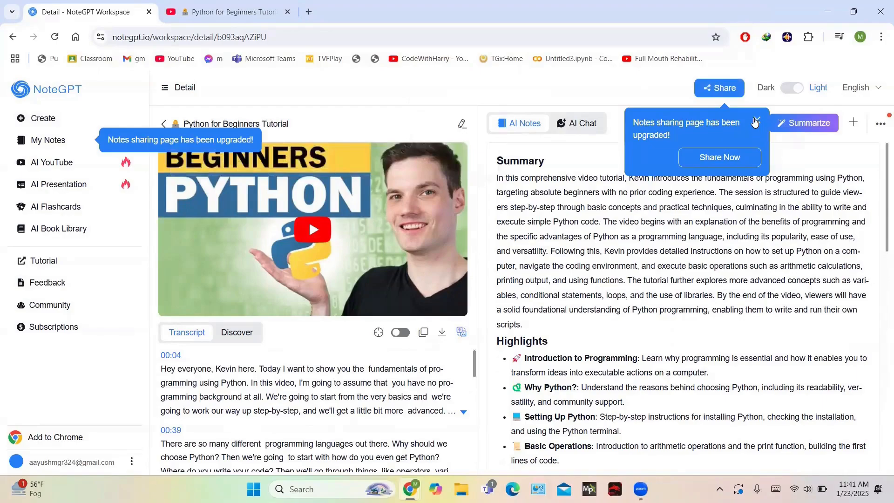
{"action": "left_click", "coordinate": [754, 118]}
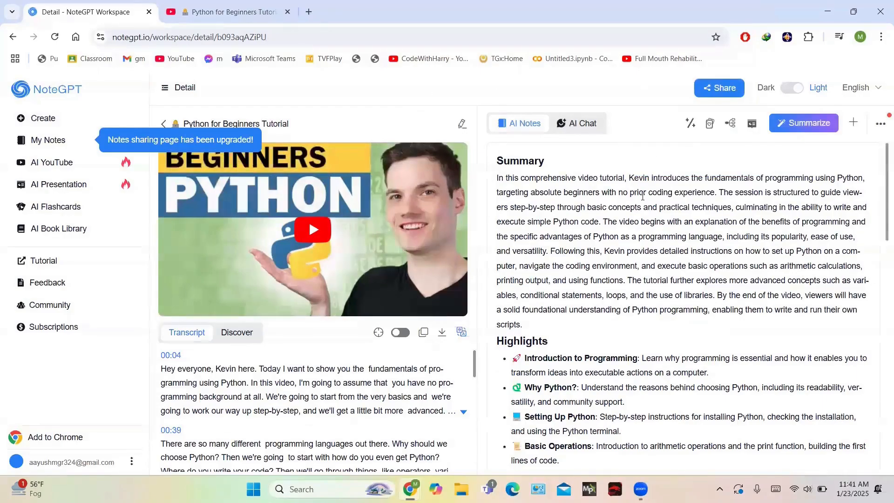
Step: Scroll through the generated AI Notes: summary, highlights and key insights
{"action": "scroll", "scroll_direction": "down", "scroll_amount": 3}
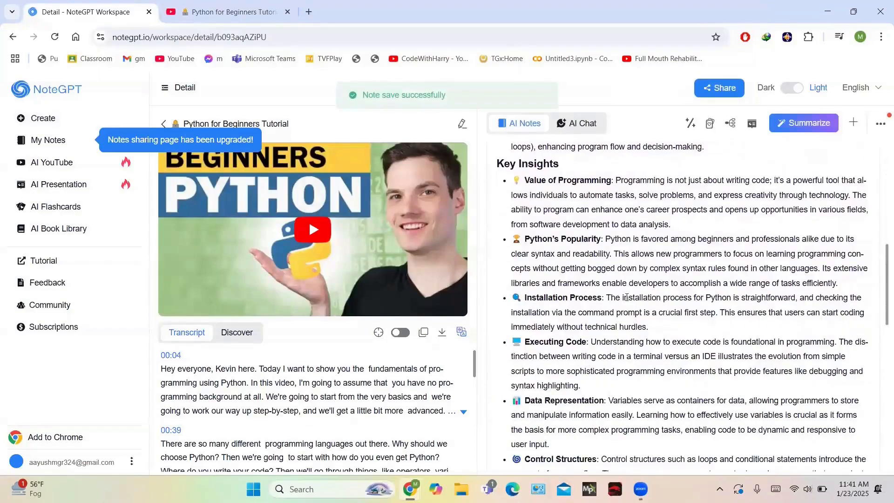
{"action": "scroll", "scroll_direction": "down", "scroll_amount": 3}
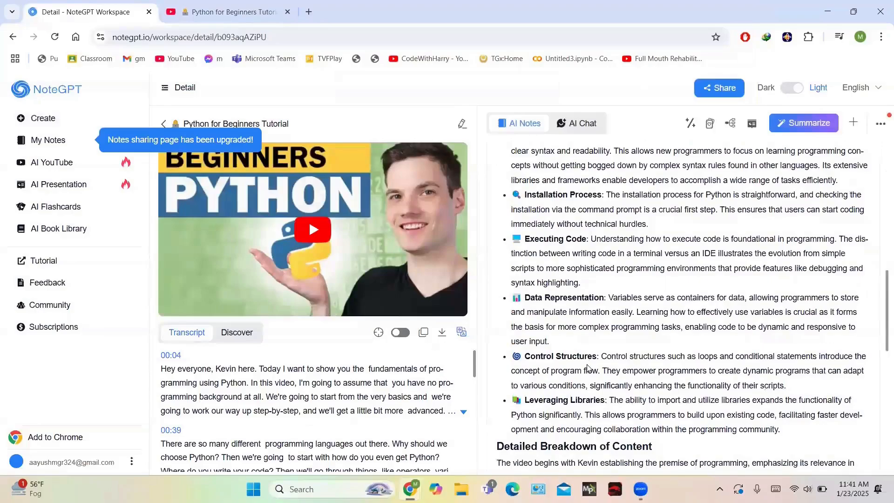
{"action": "scroll", "scroll_direction": "down", "scroll_amount": 3}
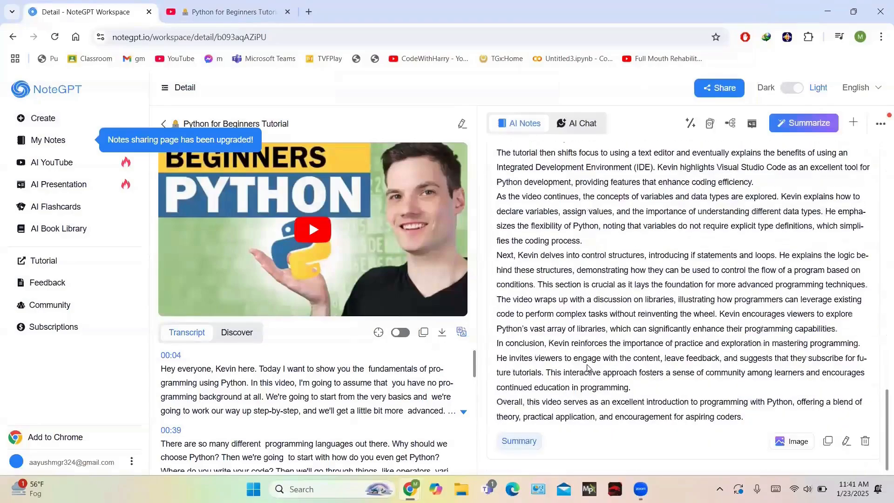
{"action": "mouse_move", "coordinate": [637, 355]}
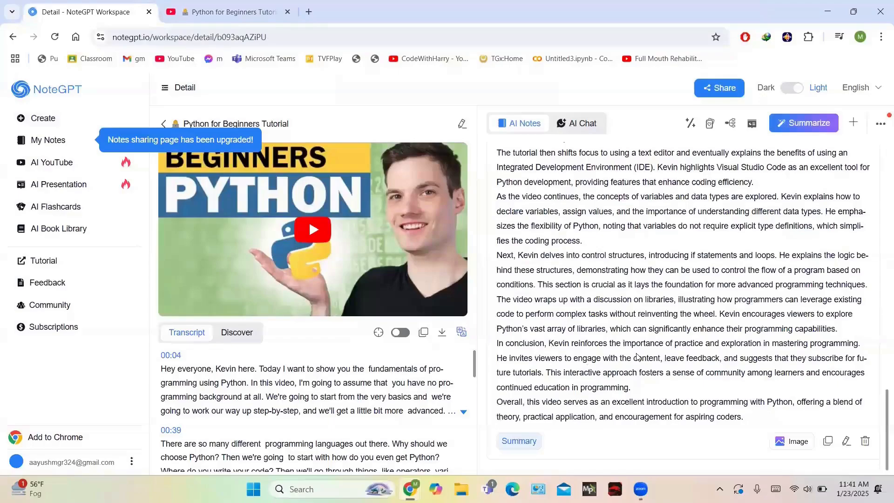
{"action": "scroll", "scroll_direction": "up", "scroll_amount": 3}
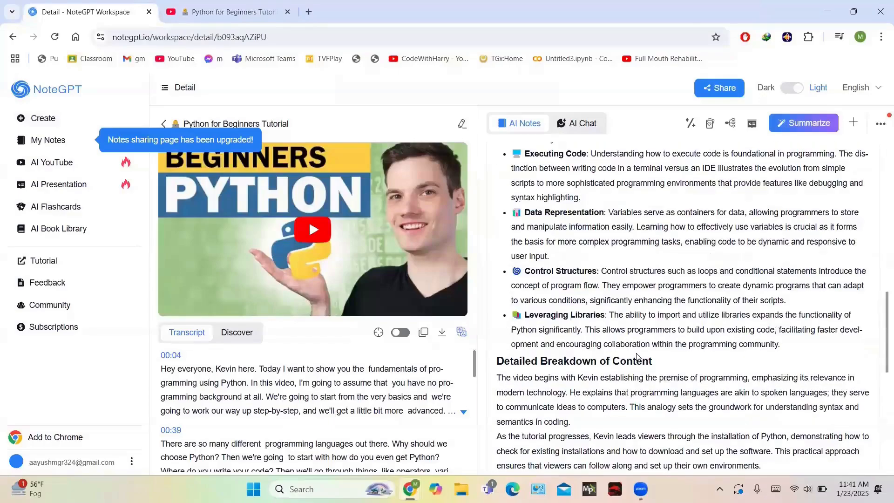
{"action": "scroll", "scroll_direction": "up", "scroll_amount": 3}
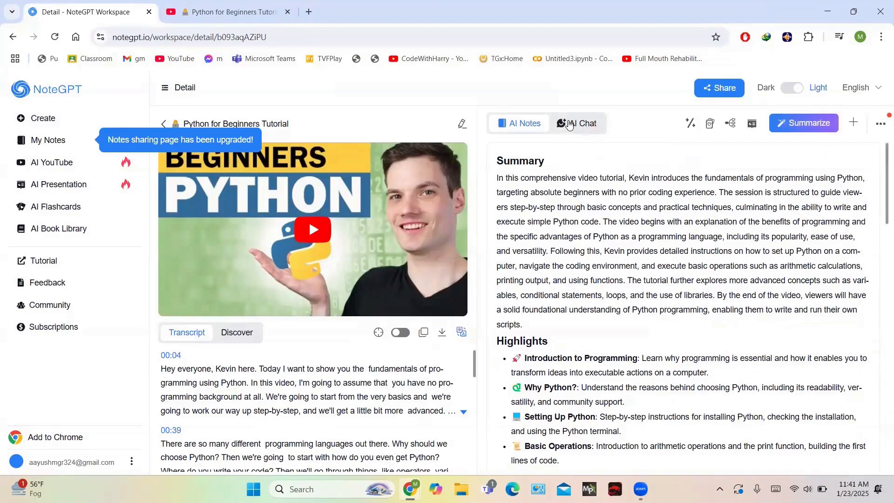
Step: Ask the AI Chat to extract 5 keywords from the note and review its answer
{"action": "left_click", "coordinate": [576, 123]}
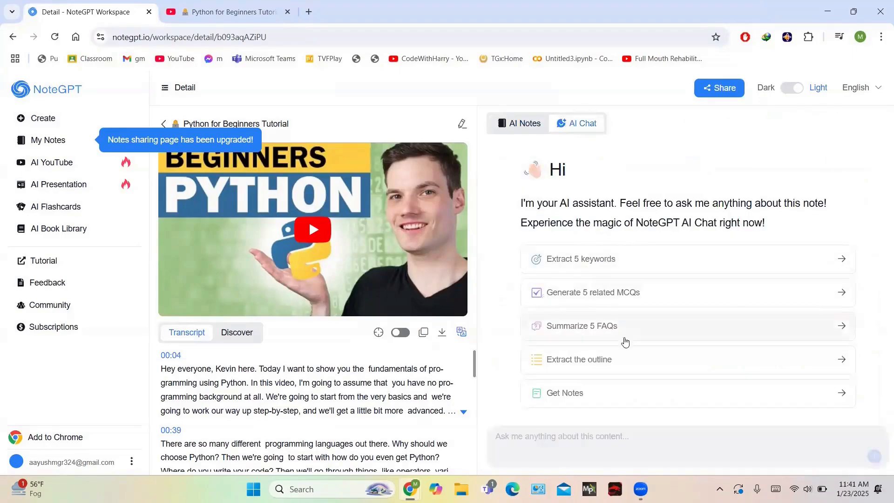
{"action": "mouse_move", "coordinate": [526, 433]}
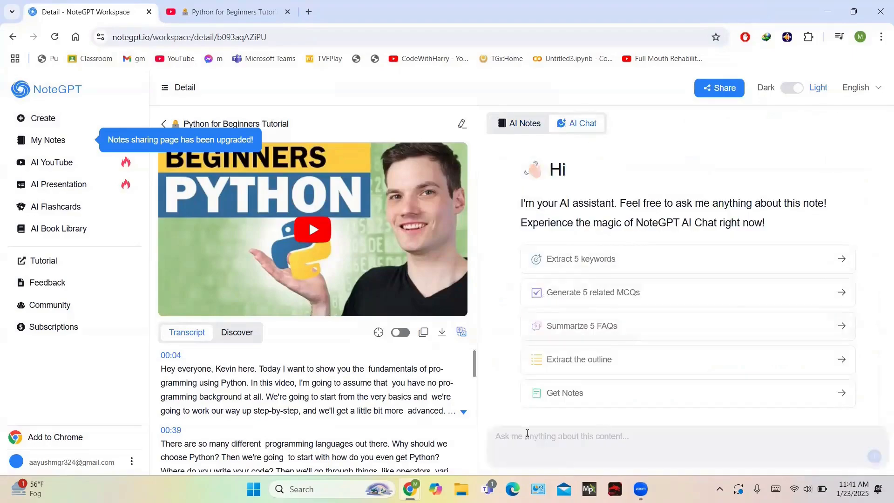
{"action": "left_click", "coordinate": [580, 258]}
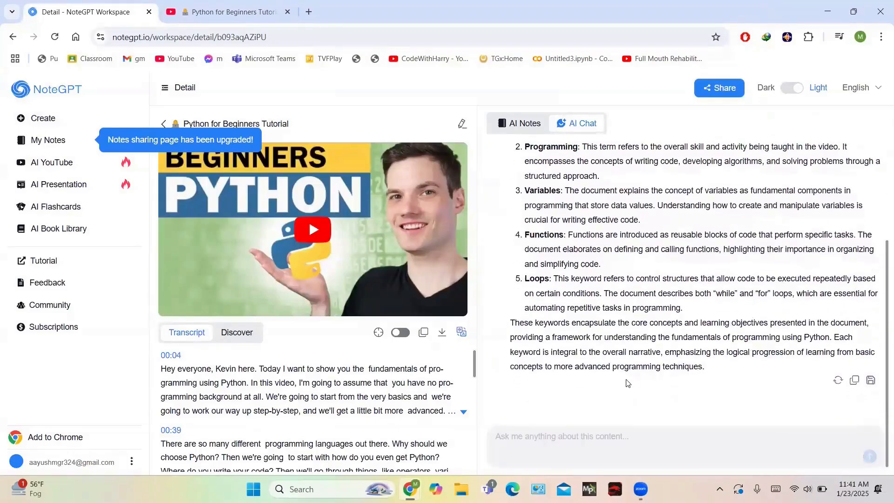
{"action": "scroll", "scroll_direction": "down", "scroll_amount": 3}
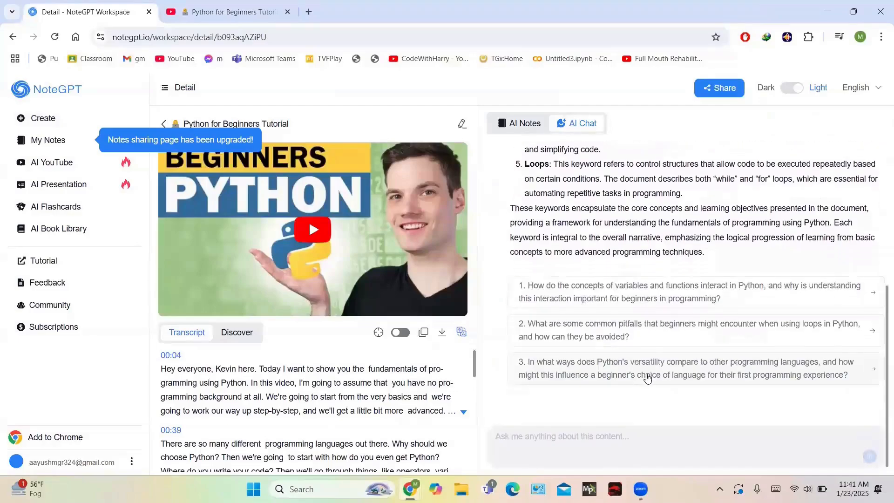
{"action": "mouse_move", "coordinate": [641, 343]}
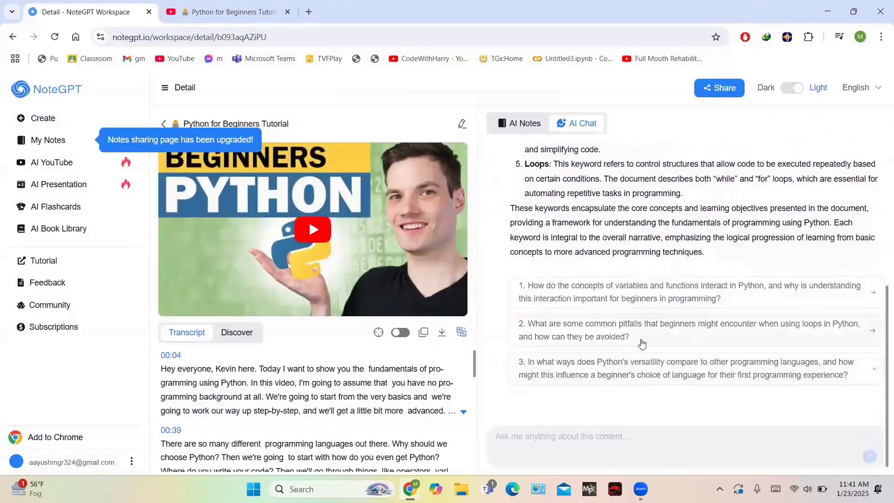
{"action": "scroll", "scroll_direction": "up", "scroll_amount": 3}
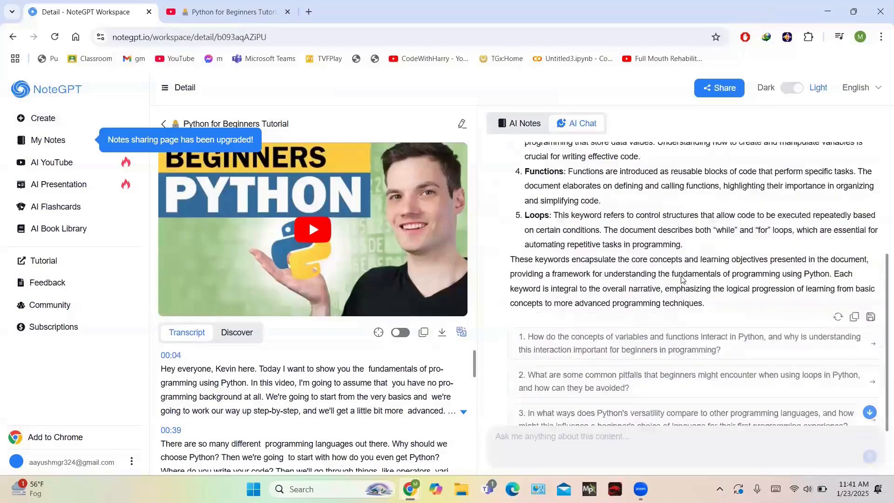
{"action": "scroll", "scroll_direction": "up", "scroll_amount": 3}
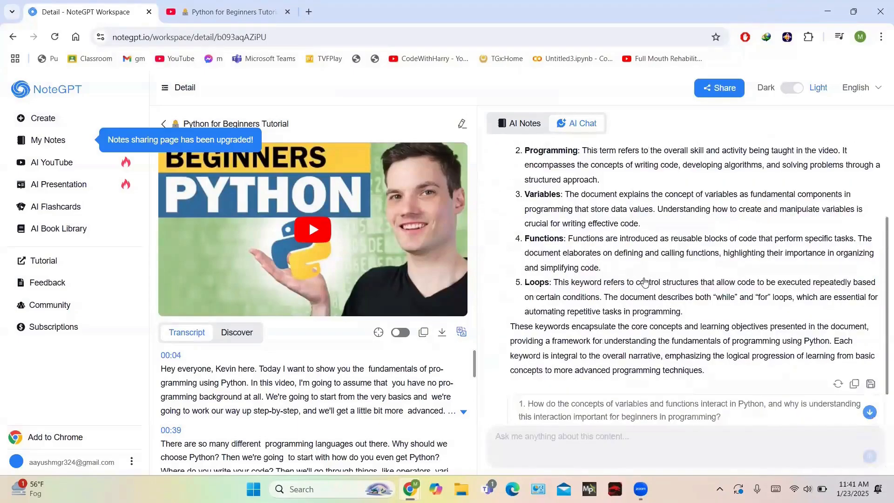
{"action": "scroll", "scroll_direction": "down", "scroll_amount": 3}
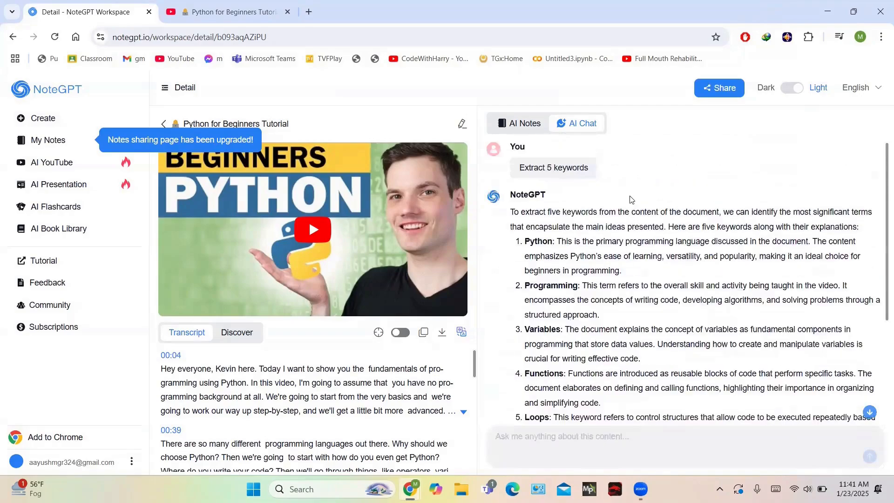
{"action": "mouse_move", "coordinate": [803, 414]}
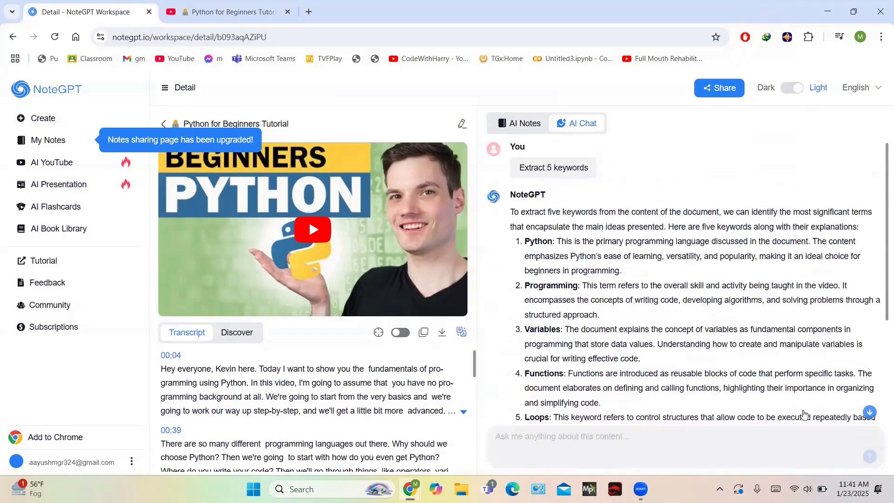
{"action": "left_click", "coordinate": [518, 123]}
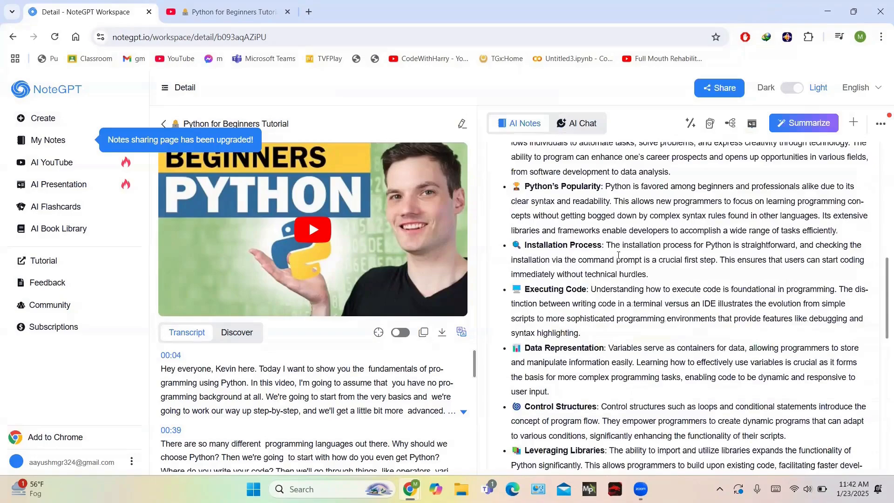
{"action": "left_click", "coordinate": [708, 122]}
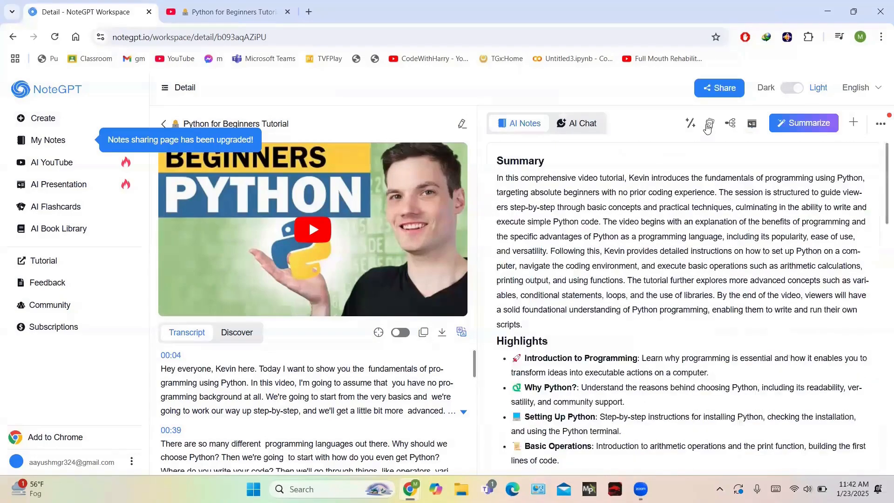
{"action": "left_click", "coordinate": [689, 123]}
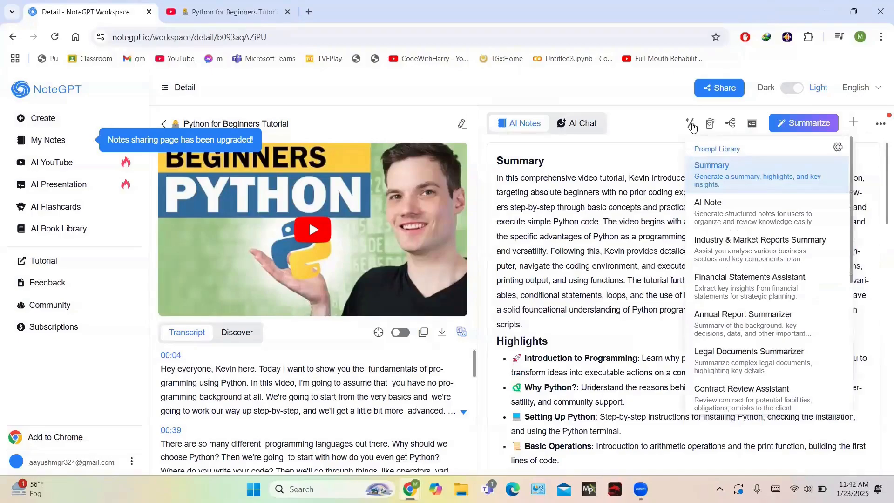
{"action": "mouse_move", "coordinate": [758, 253]}
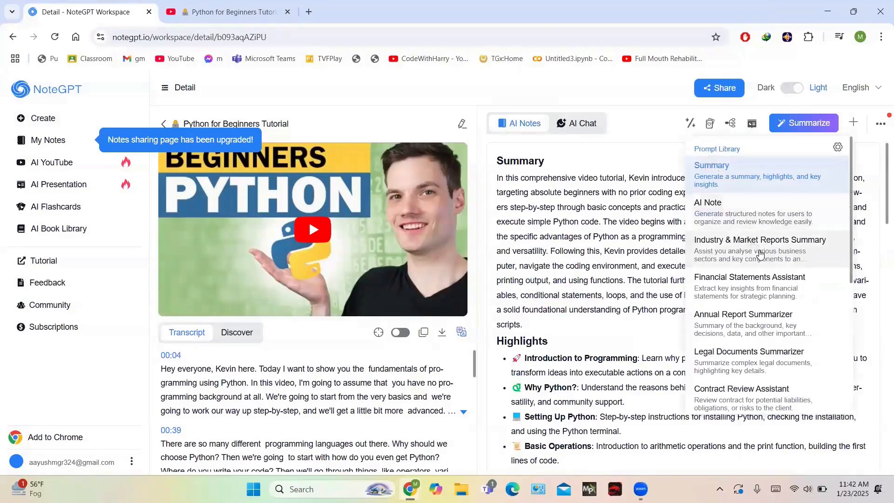
{"action": "mouse_move", "coordinate": [768, 323]}
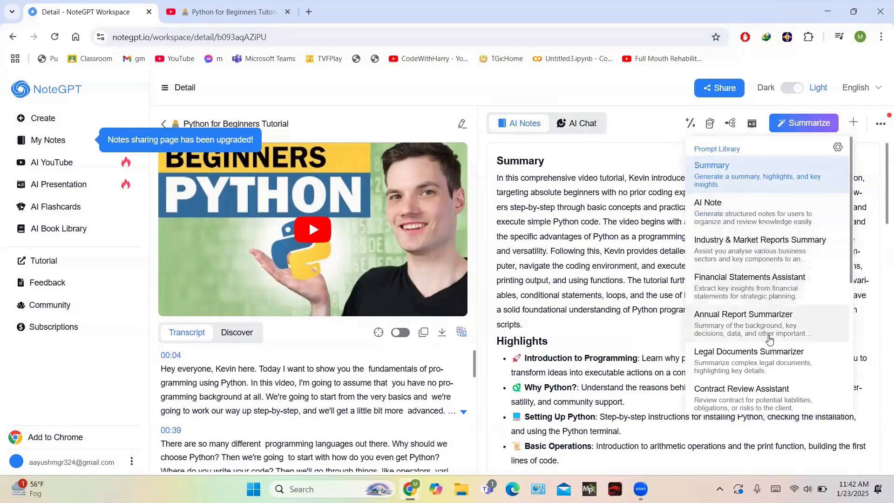
{"action": "scroll", "scroll_direction": "down", "scroll_amount": 3}
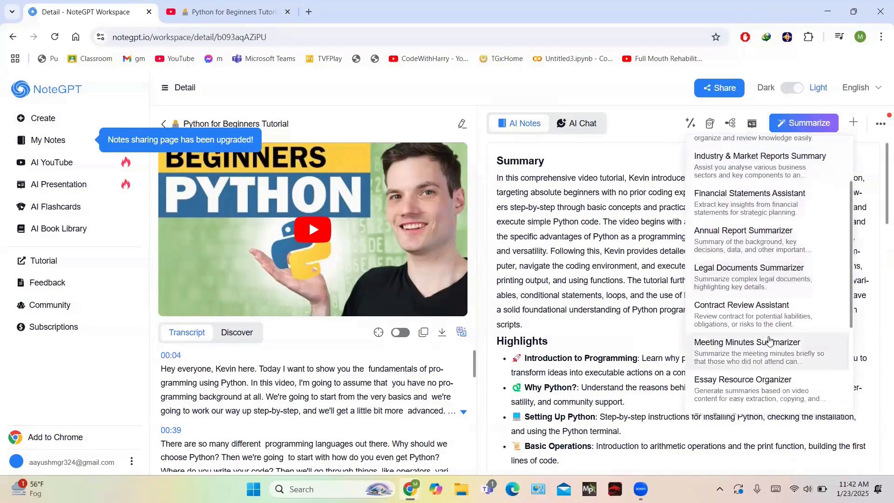
{"action": "scroll", "scroll_direction": "down", "scroll_amount": 3}
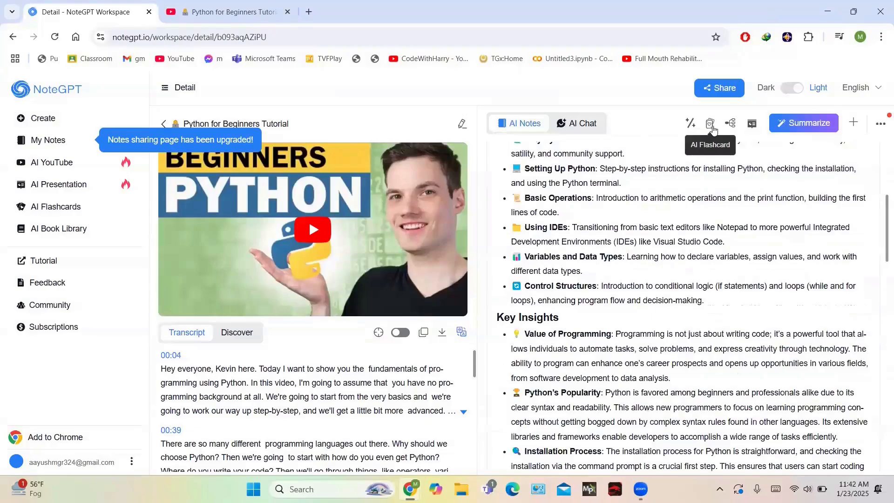
Step: Generate AI flashcards for the tutorial and flip through the ten-card set
{"action": "left_click", "coordinate": [709, 122]}
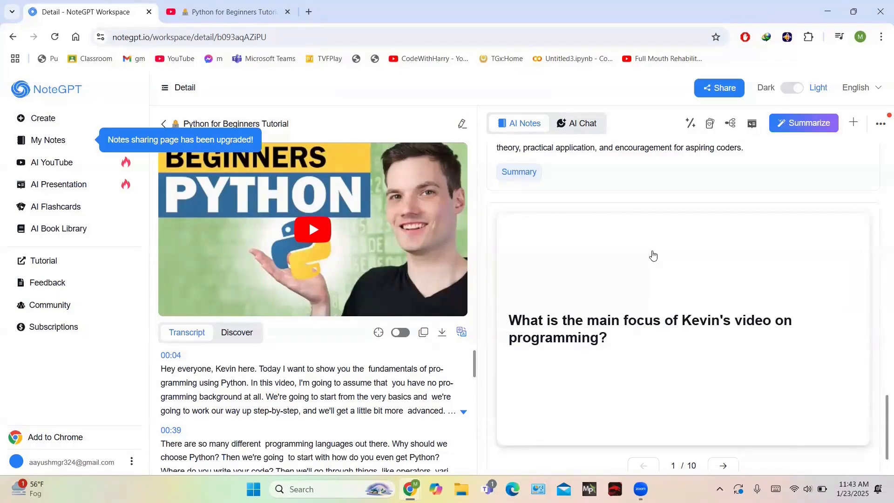
{"action": "left_click", "coordinate": [723, 433]}
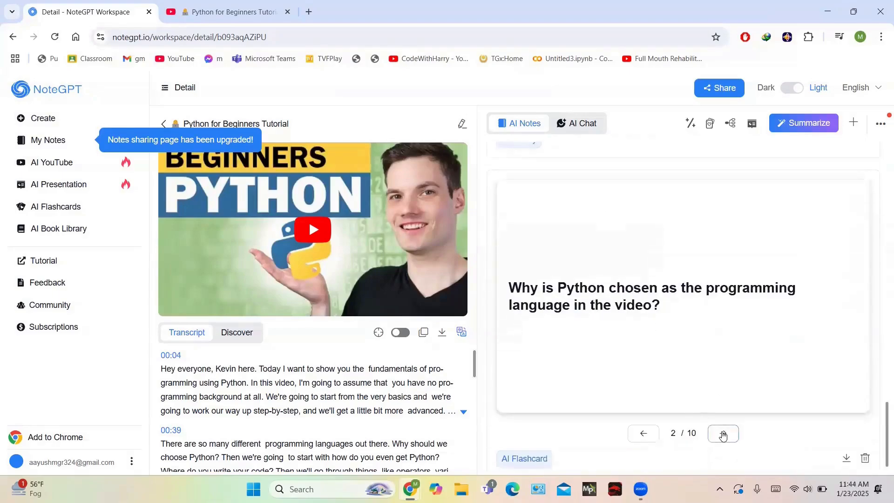
{"action": "left_click", "coordinate": [723, 433]}
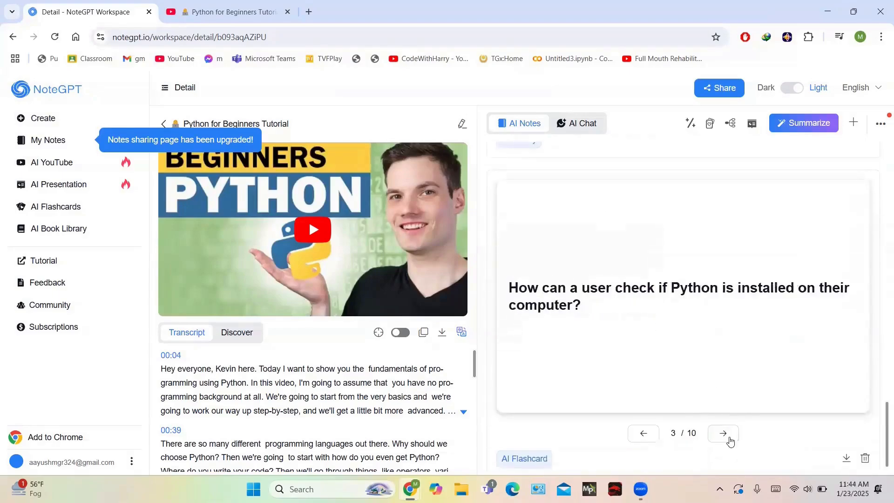
{"action": "left_click", "coordinate": [722, 433]}
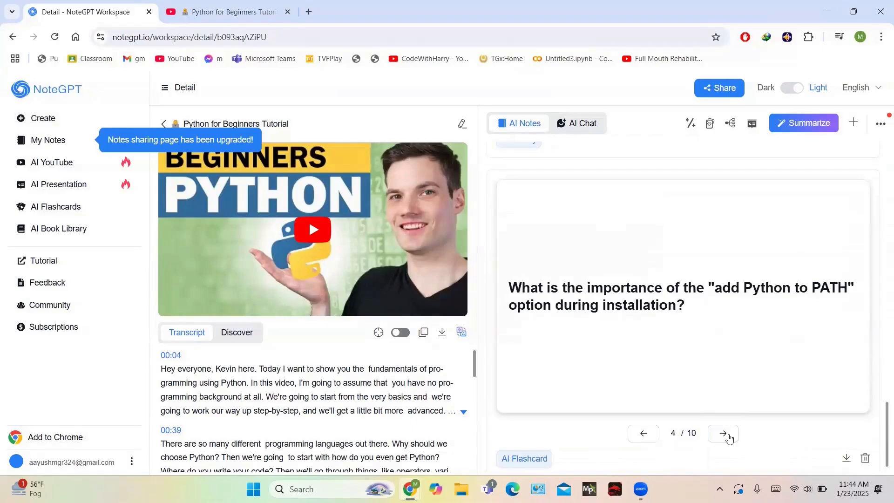
{"action": "left_click", "coordinate": [722, 433]}
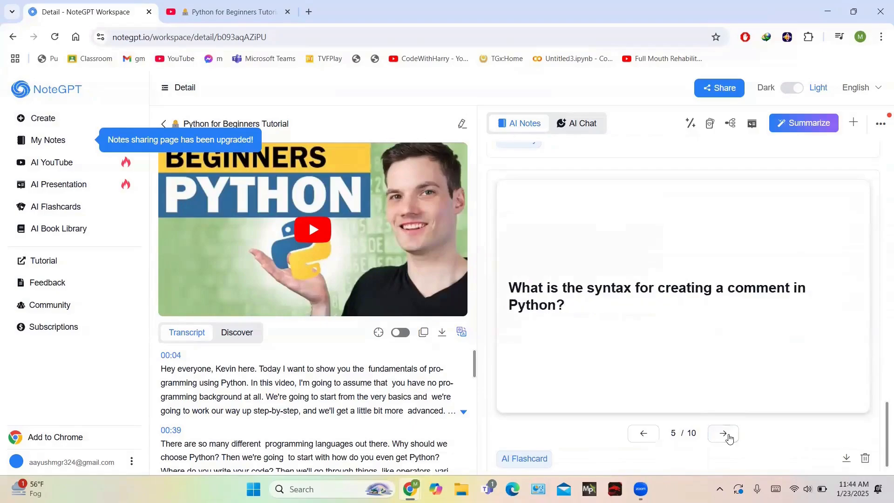
{"action": "left_click", "coordinate": [722, 433]}
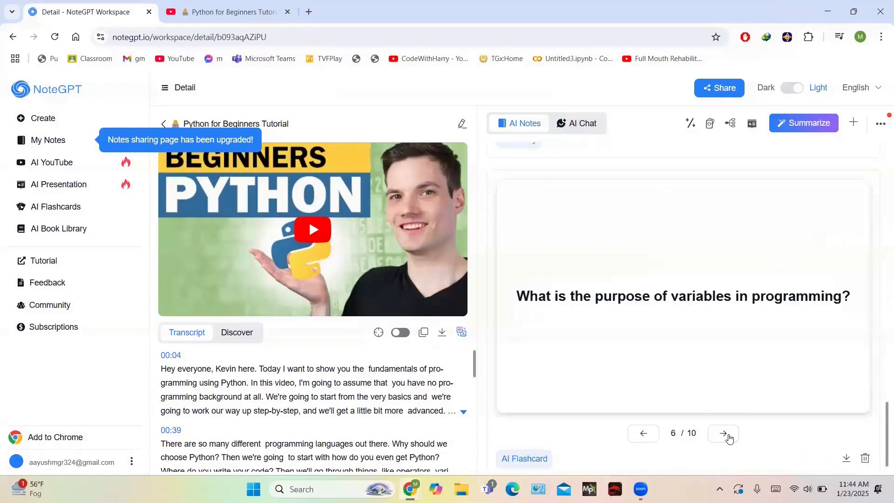
{"action": "left_click", "coordinate": [723, 433]}
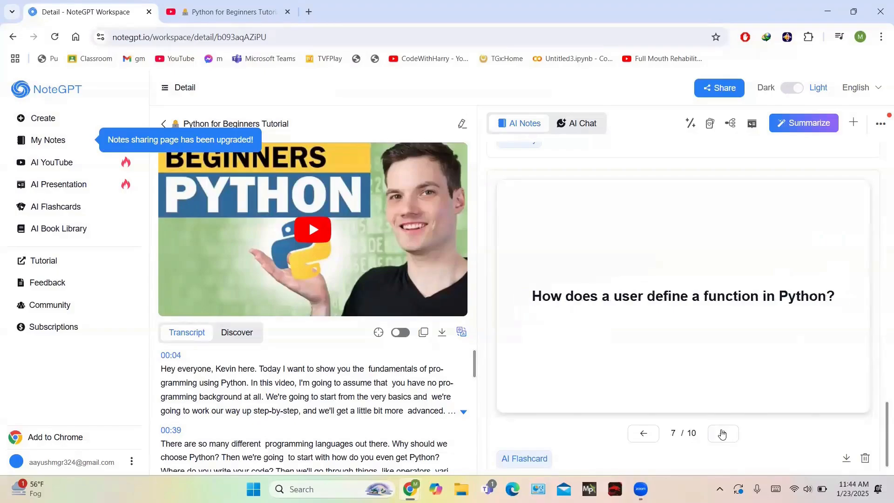
{"action": "left_click", "coordinate": [723, 433]}
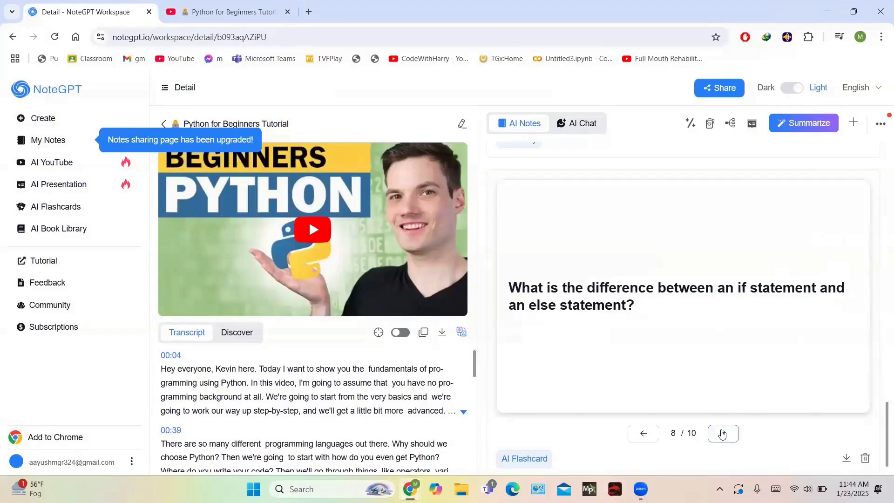
{"action": "left_click", "coordinate": [723, 433]}
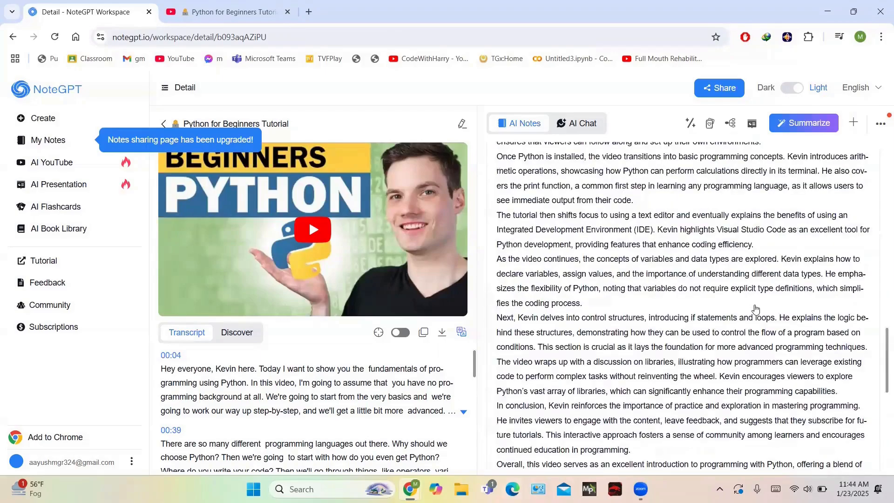
Step: Generate an AI mind map of the Python tutorial and zoom around its topic branches
{"action": "left_click", "coordinate": [729, 124]}
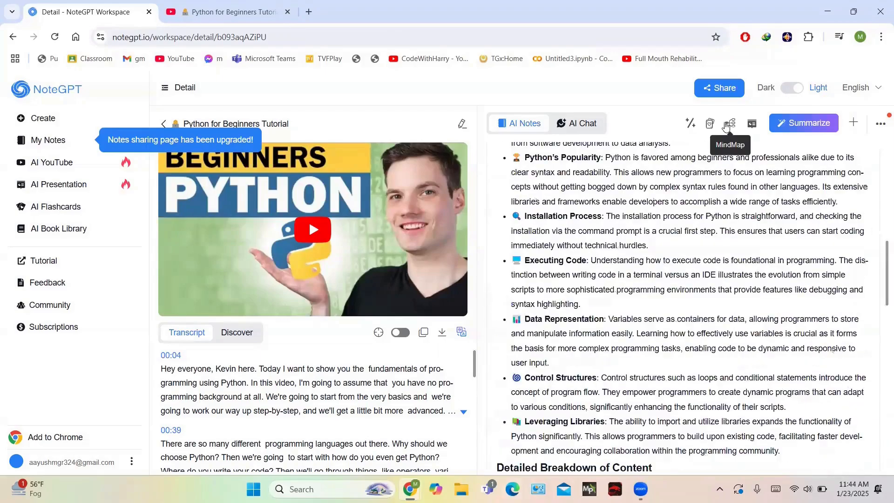
{"action": "left_click", "coordinate": [752, 124]}
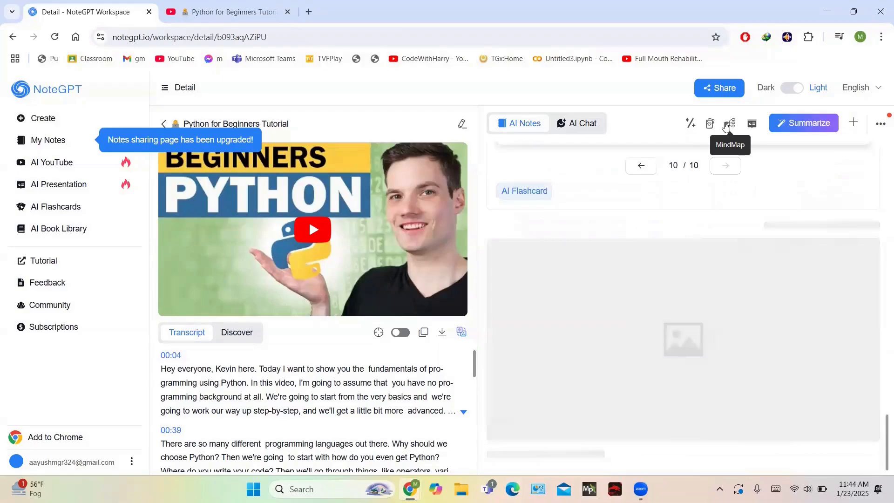
{"action": "left_click", "coordinate": [729, 122]}
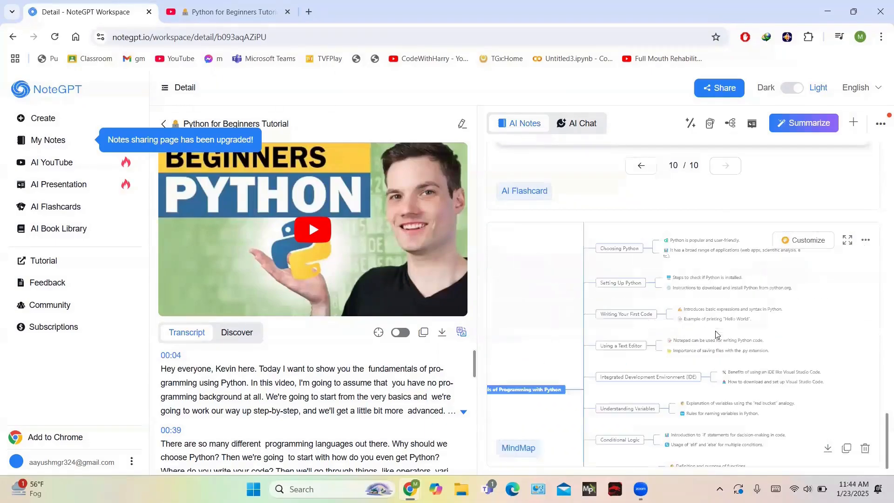
{"action": "mouse_move", "coordinate": [669, 344]}
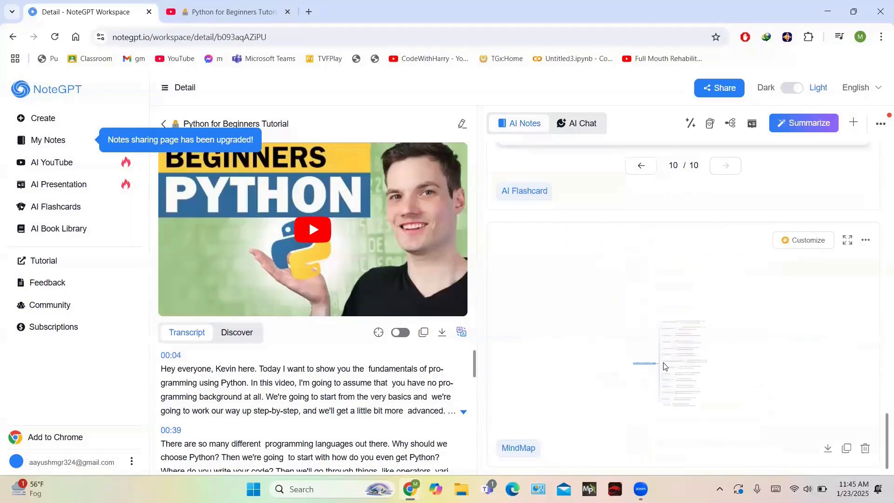
{"action": "left_click", "coordinate": [658, 358]}
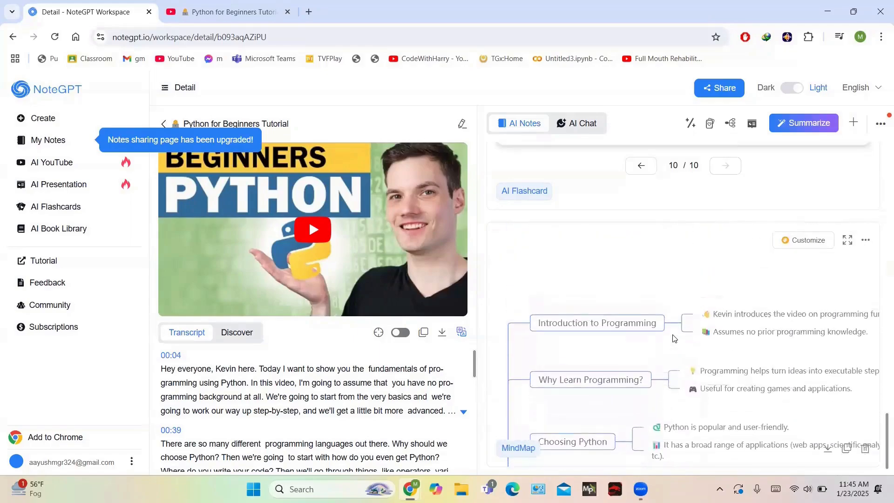
{"action": "scroll", "scroll_direction": "down", "scroll_amount": 3}
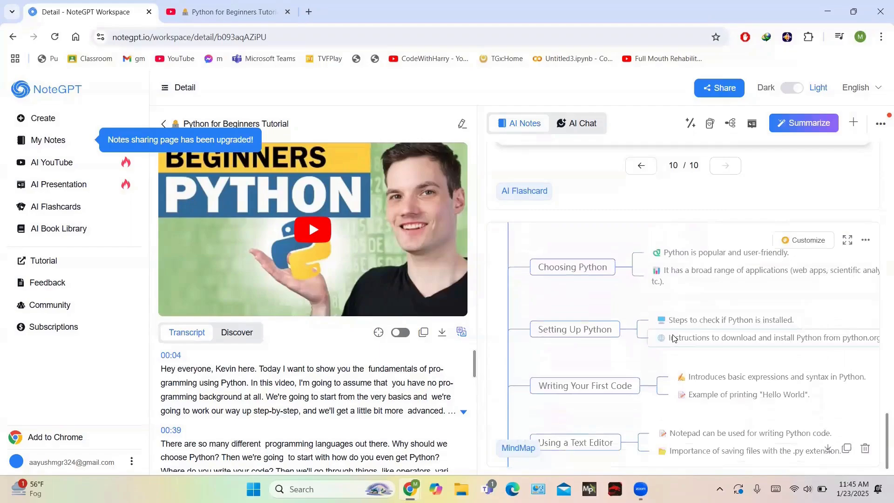
{"action": "scroll", "scroll_direction": "down", "scroll_amount": 3}
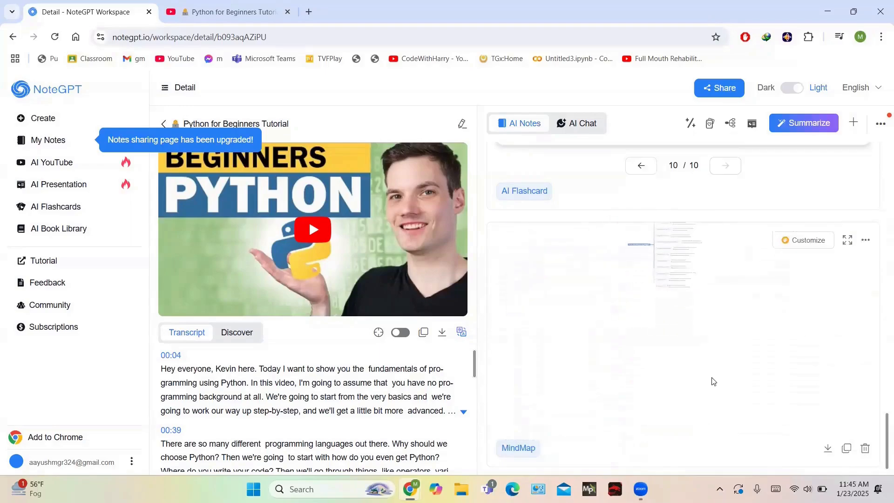
Step: Start the Presentation Maker for the tutorial and accept its generated outline
{"action": "left_click", "coordinate": [752, 123]}
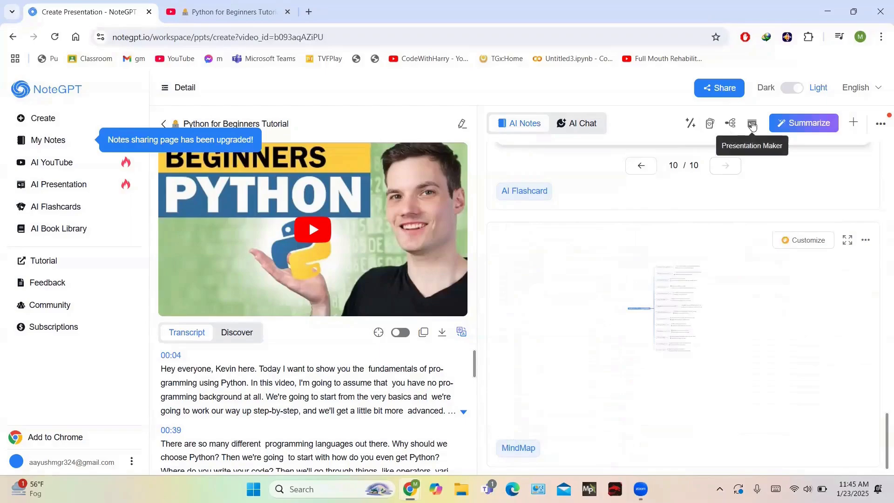
{"action": "left_click", "coordinate": [752, 123]}
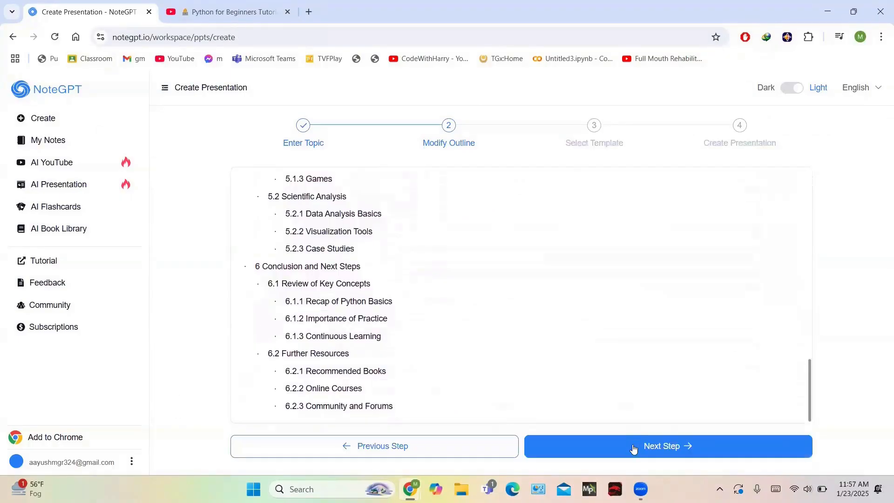
{"action": "left_click", "coordinate": [666, 445]}
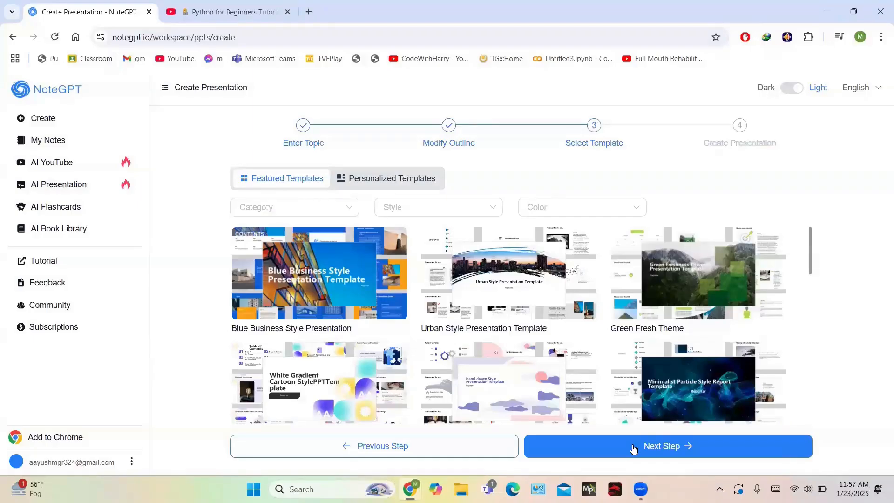
{"action": "mouse_move", "coordinate": [331, 277]}
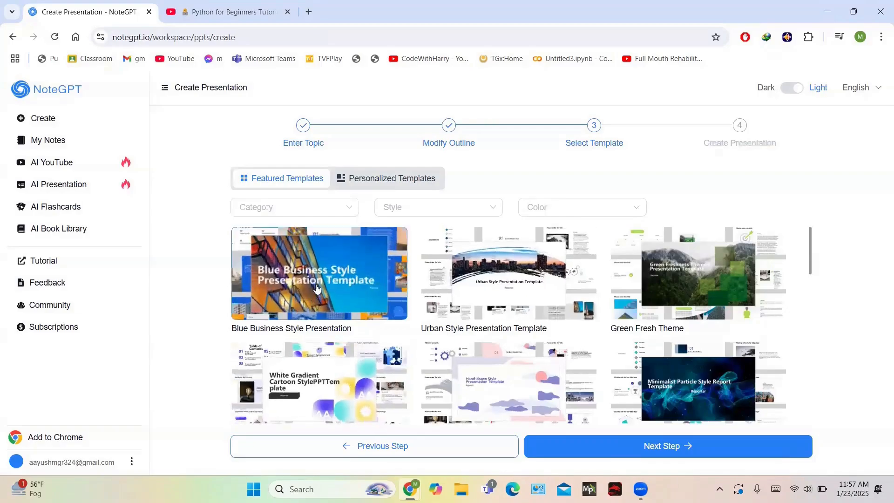
{"action": "mouse_move", "coordinate": [658, 352]}
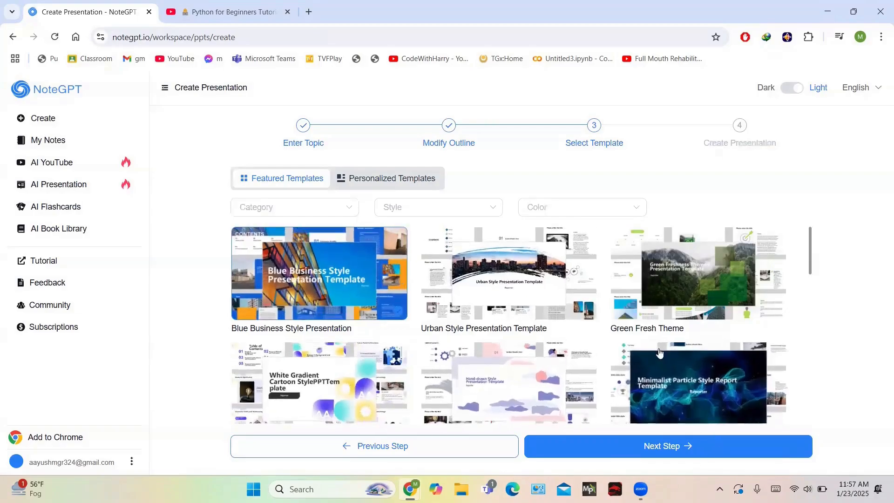
Step: Browse the Featured Templates and generate the presentation with the default template
{"action": "scroll", "scroll_direction": "down", "scroll_amount": 3}
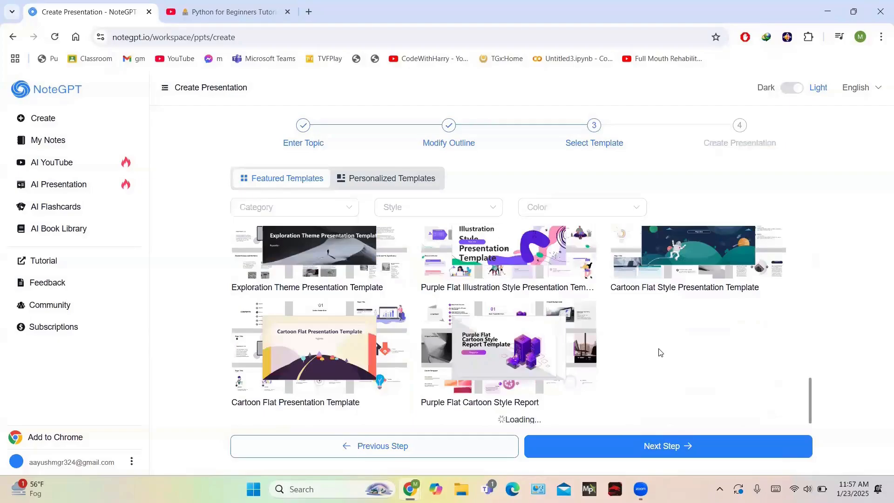
{"action": "scroll", "scroll_direction": "down", "scroll_amount": 3}
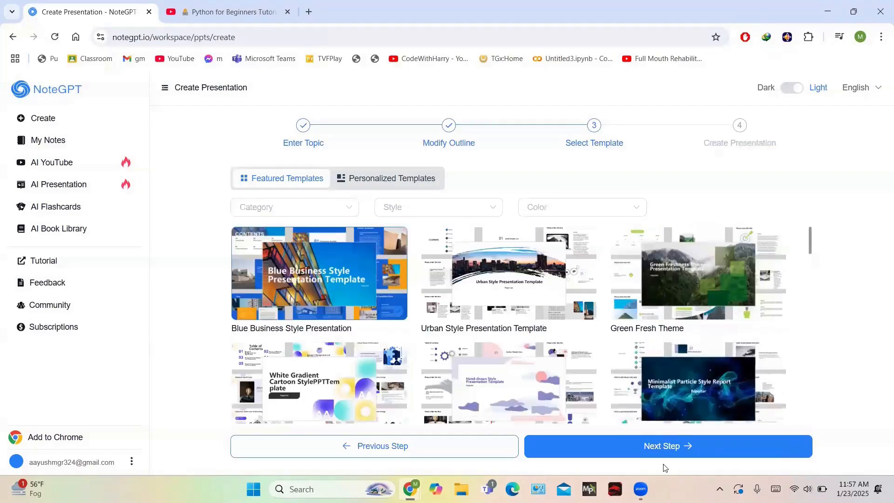
{"action": "left_click", "coordinate": [667, 446]}
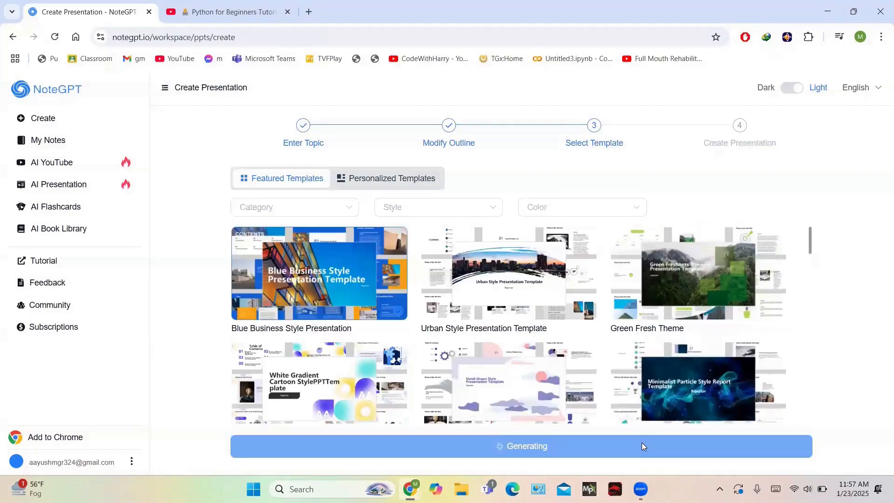
Step: Preview the CONTENTS slide and scroll the thumbnails while the presentation generates
{"action": "left_click", "coordinate": [520, 446]}
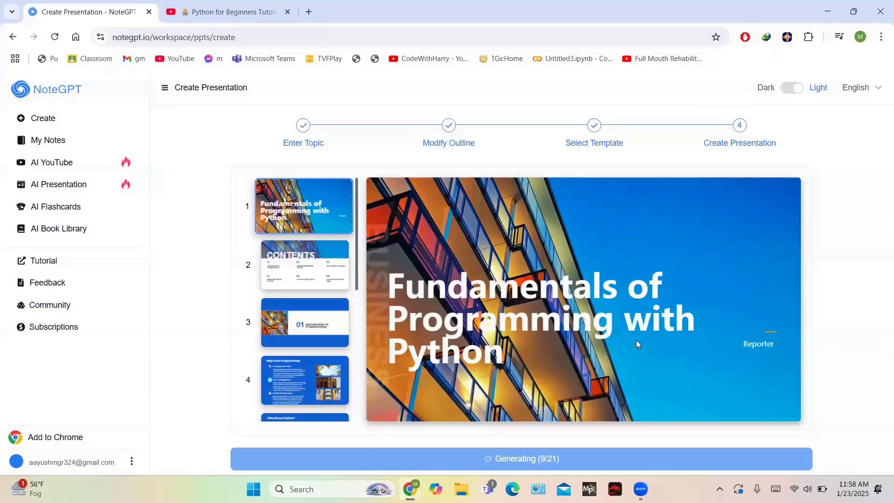
{"action": "left_click", "coordinate": [304, 263]}
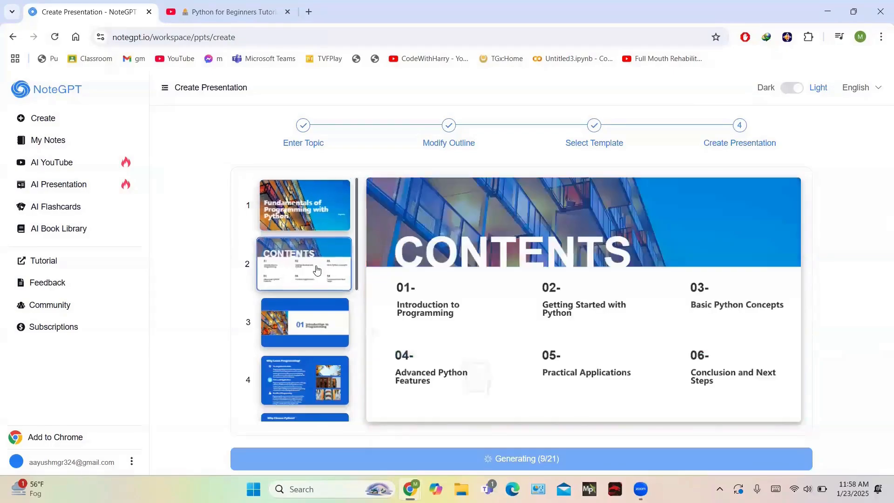
{"action": "scroll", "scroll_direction": "down", "scroll_amount": 3}
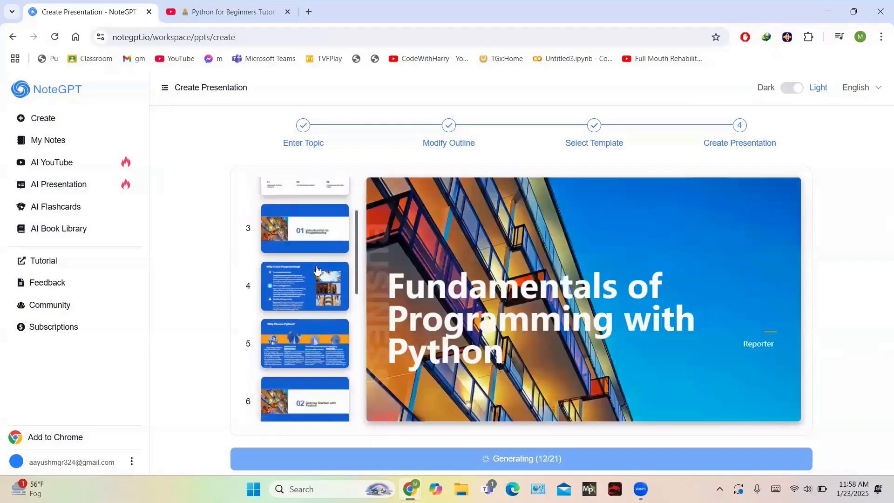
{"action": "scroll", "scroll_direction": "down", "scroll_amount": 3}
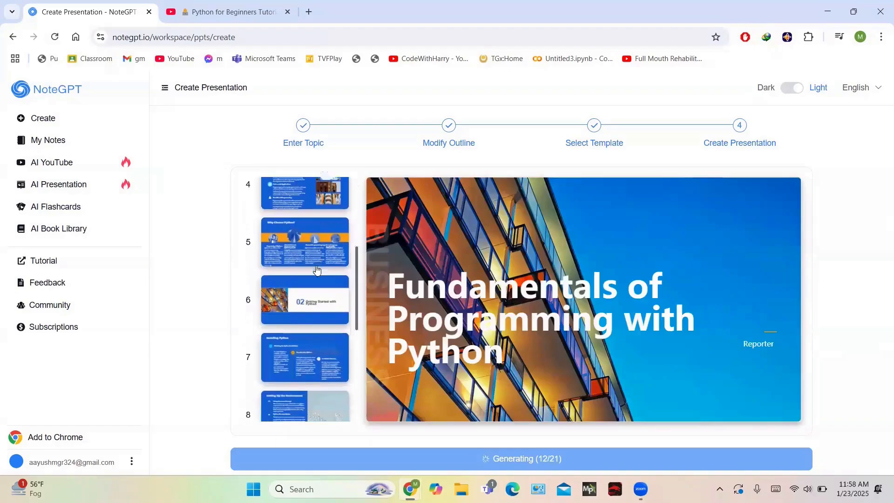
{"action": "scroll", "scroll_direction": "down", "scroll_amount": 3}
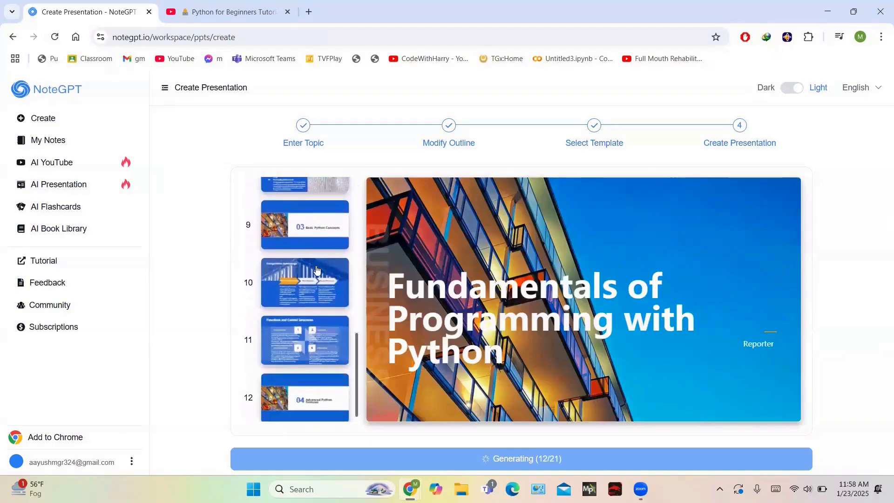
{"action": "scroll", "scroll_direction": "up", "scroll_amount": 3}
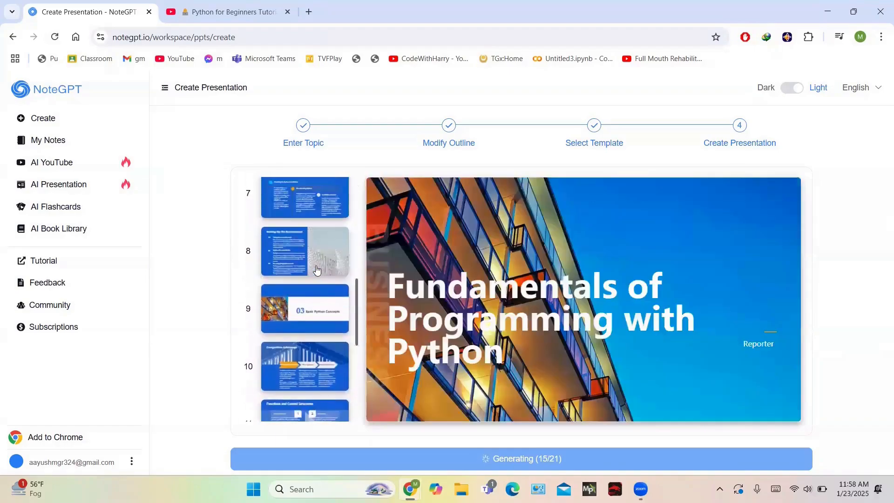
{"action": "scroll", "scroll_direction": "up", "scroll_amount": 3}
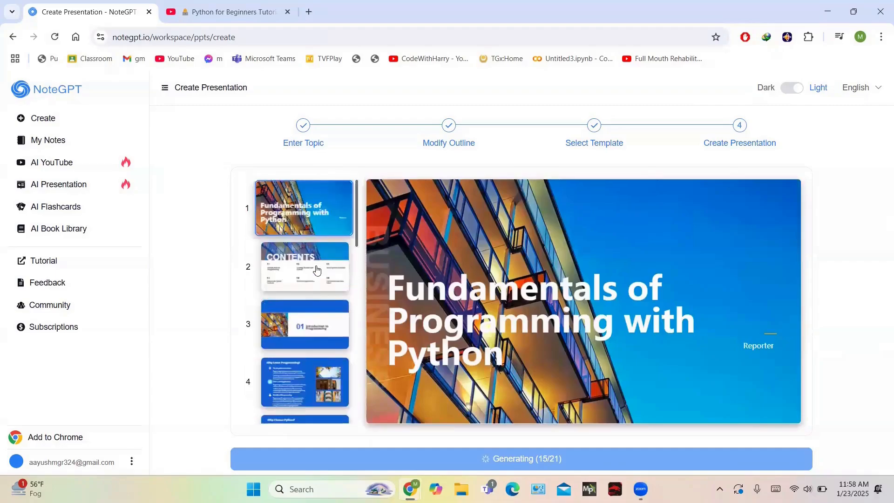
{"action": "mouse_move", "coordinate": [311, 325]}
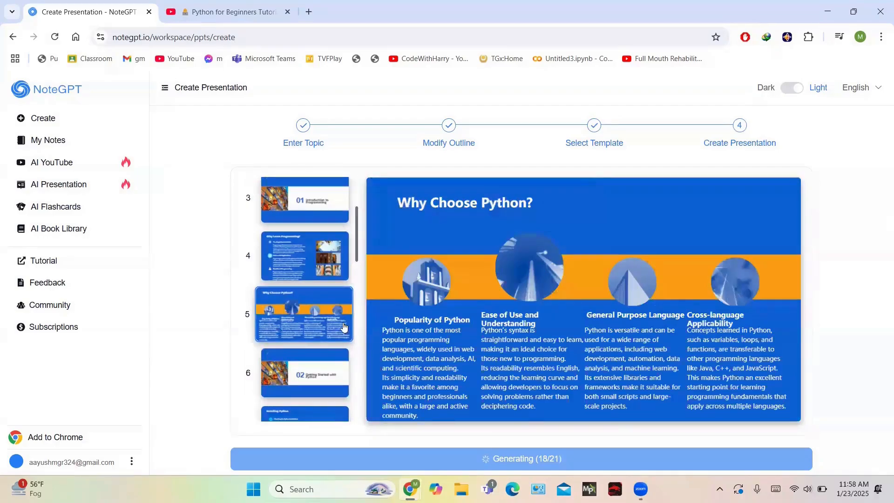
Step: Preview slides 6, 8 and 9 (Getting Started, Setting Up the Environment, Basic Python Concepts) until saving completes
{"action": "left_click", "coordinate": [303, 373]}
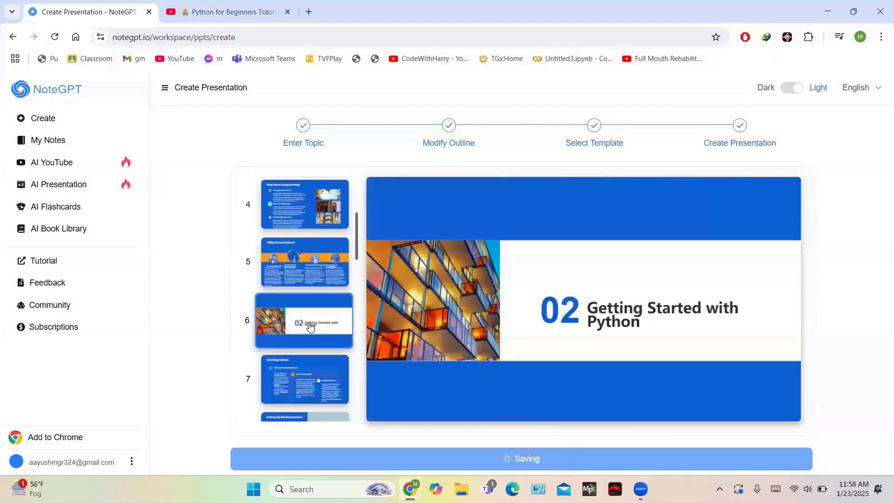
{"action": "scroll", "scroll_direction": "down", "scroll_amount": 3}
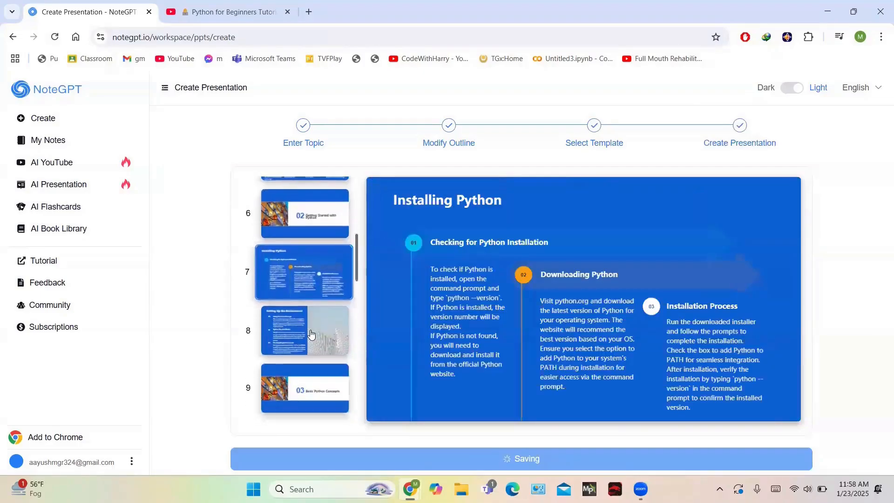
{"action": "left_click", "coordinate": [304, 330]}
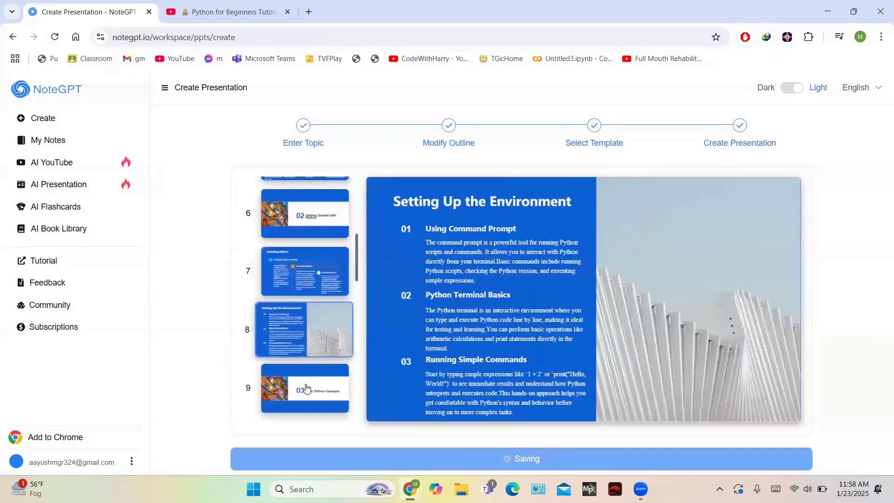
{"action": "left_click", "coordinate": [304, 387]}
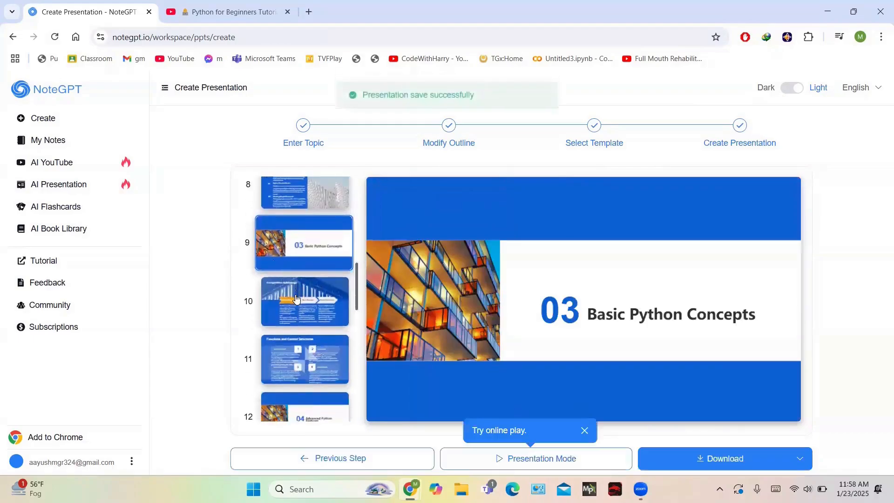
Step: Scroll the thumbnails to slide 21 and play the presentation online in Presentation Mode
{"action": "left_click", "coordinate": [304, 301]}
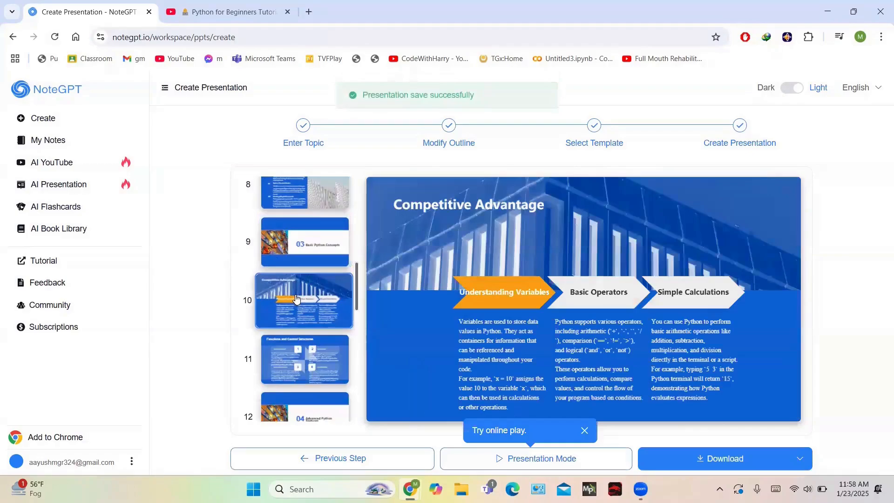
{"action": "scroll", "scroll_direction": "down", "scroll_amount": 3}
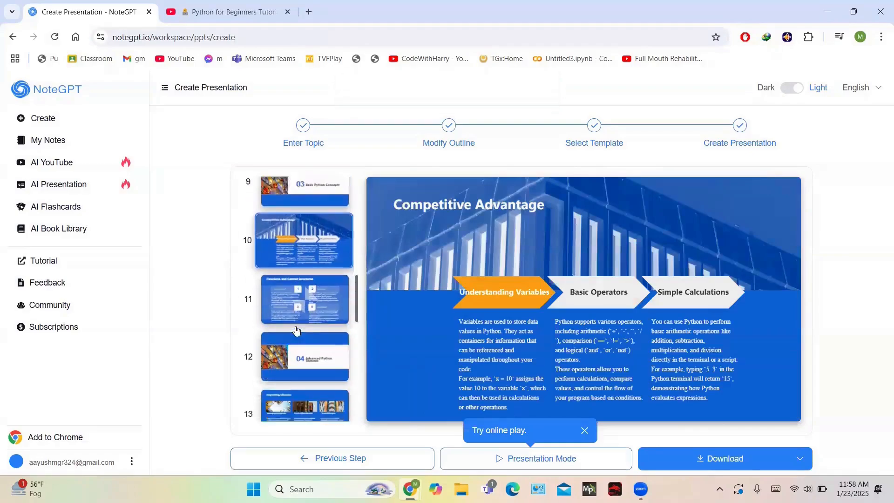
{"action": "scroll", "scroll_direction": "down", "scroll_amount": 3}
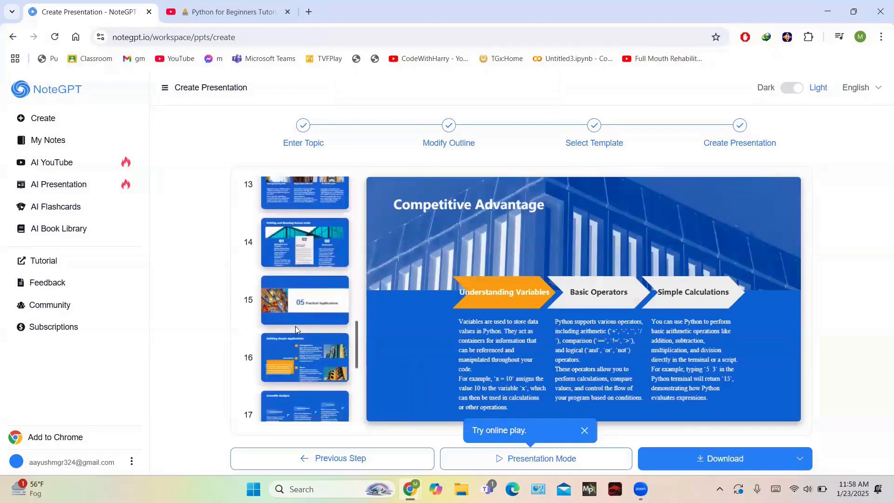
{"action": "scroll", "scroll_direction": "down", "scroll_amount": 3}
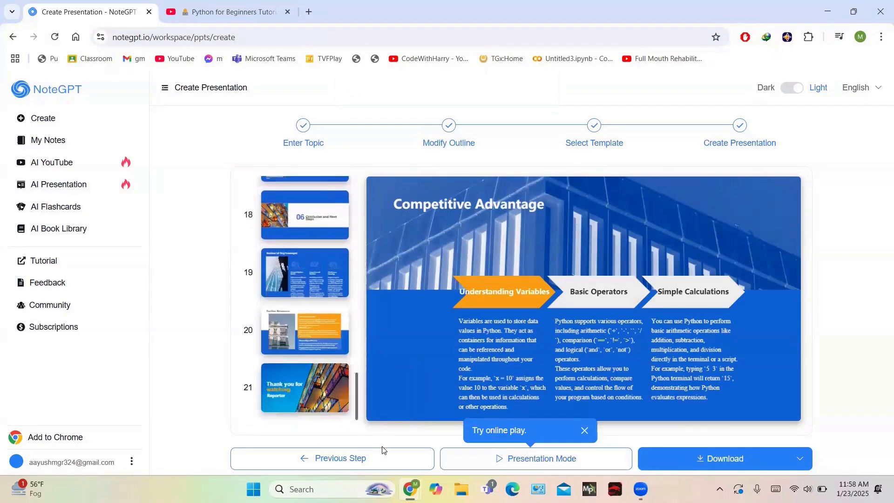
{"action": "left_click", "coordinate": [534, 458]}
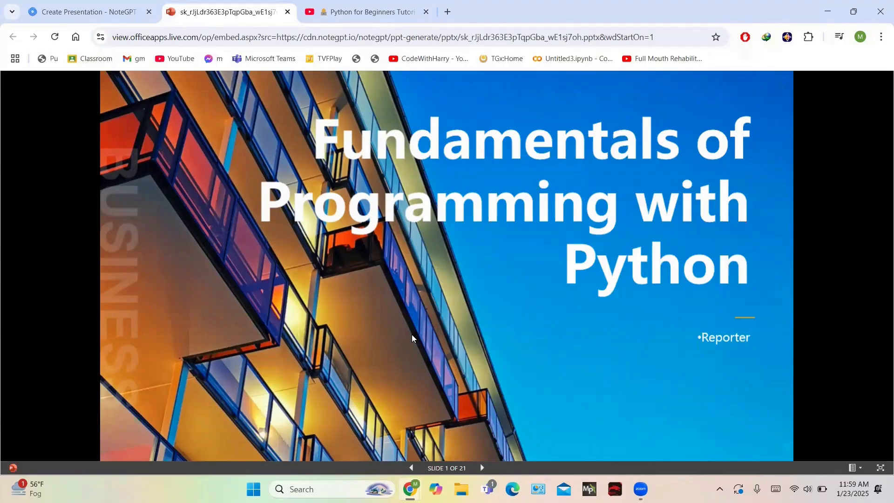
Step: Advance the Python slideshow through to its final Thank you slide (slide 21)
{"action": "left_click", "coordinate": [54, 36]}
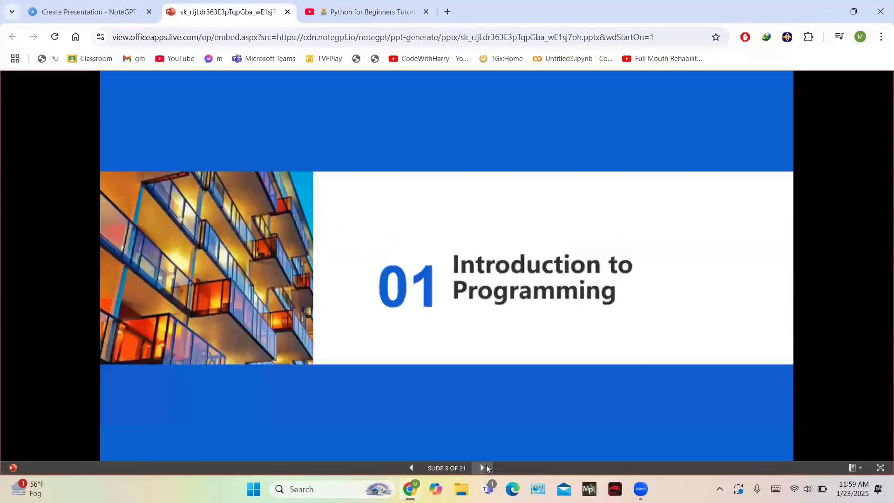
{"action": "left_click", "coordinate": [483, 468]}
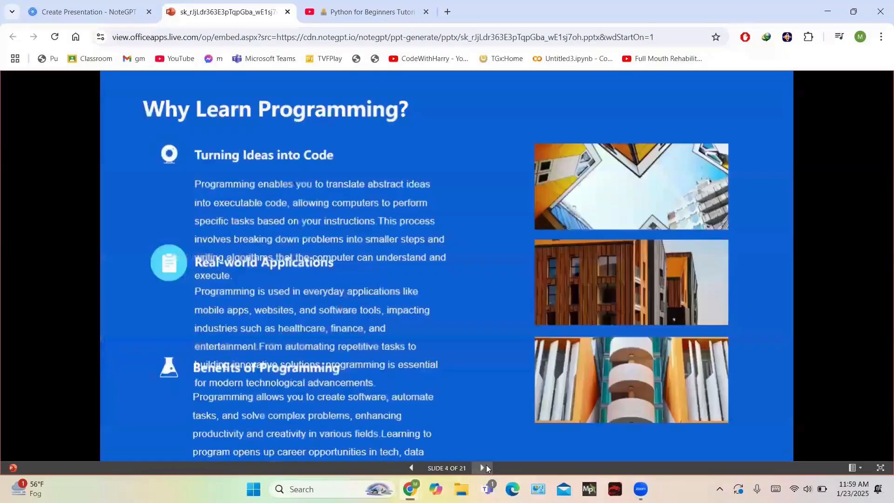
{"action": "left_click", "coordinate": [483, 469]}
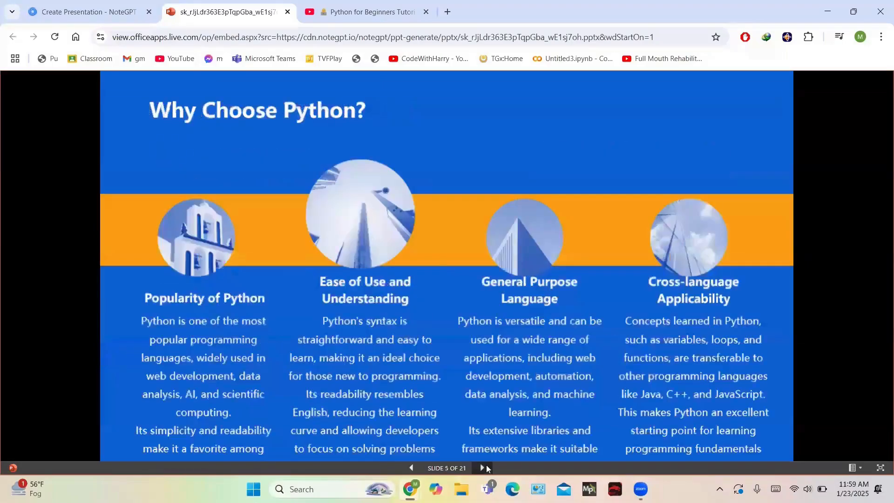
{"action": "left_click", "coordinate": [485, 468]}
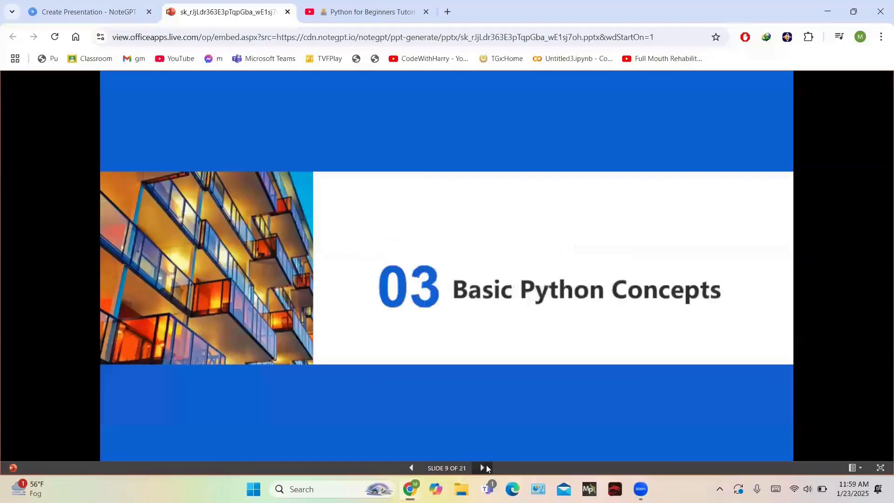
{"action": "left_click", "coordinate": [485, 468]}
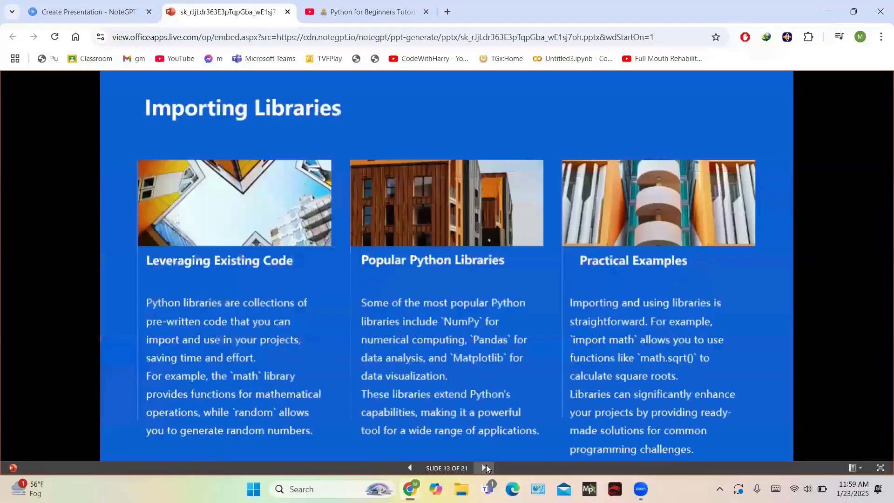
{"action": "left_click", "coordinate": [485, 468]}
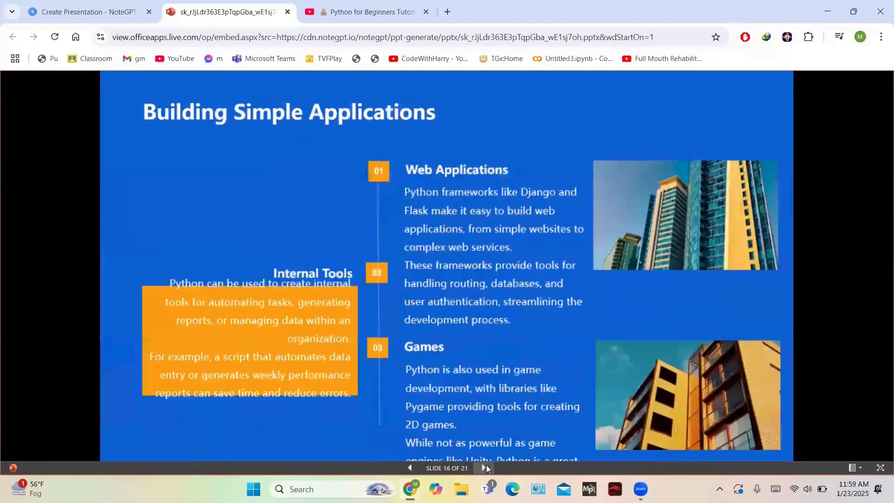
{"action": "left_click", "coordinate": [485, 469]}
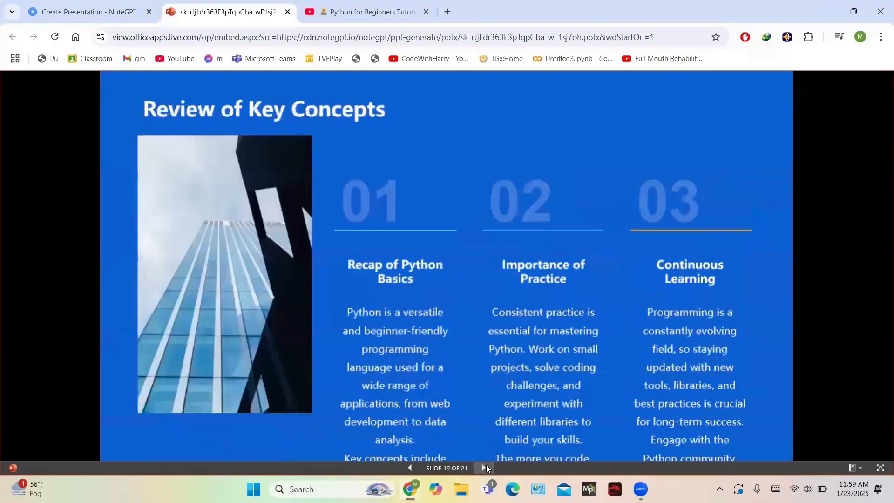
{"action": "left_click", "coordinate": [484, 467]}
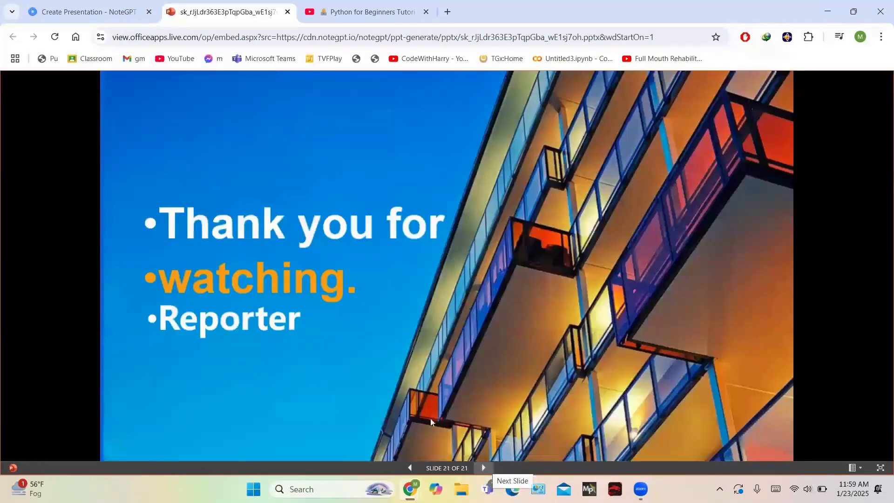
Step: Return to the NoteGPT presentation page and head to the AI Book Library
{"action": "left_click", "coordinate": [86, 11]}
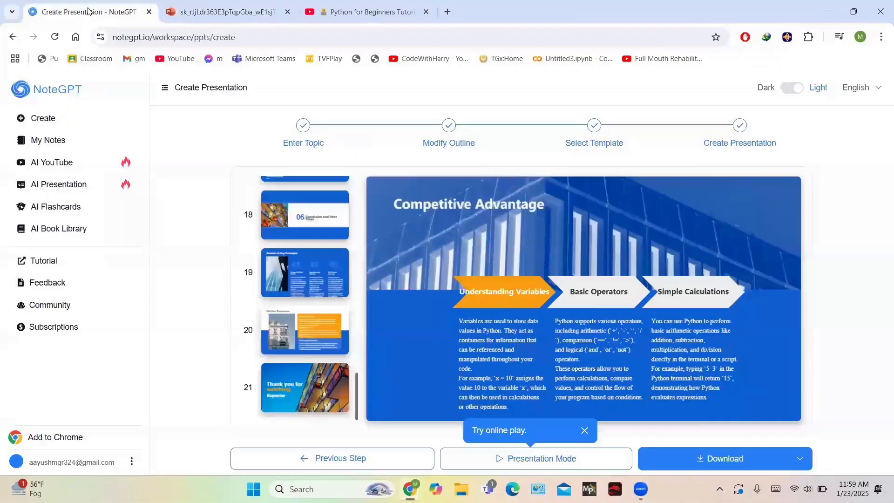
{"action": "left_click", "coordinate": [798, 458]}
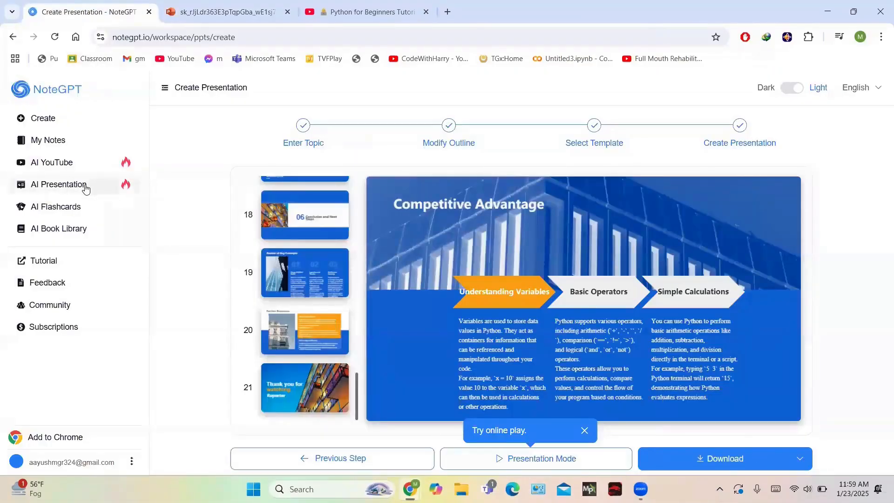
{"action": "mouse_move", "coordinate": [60, 228]}
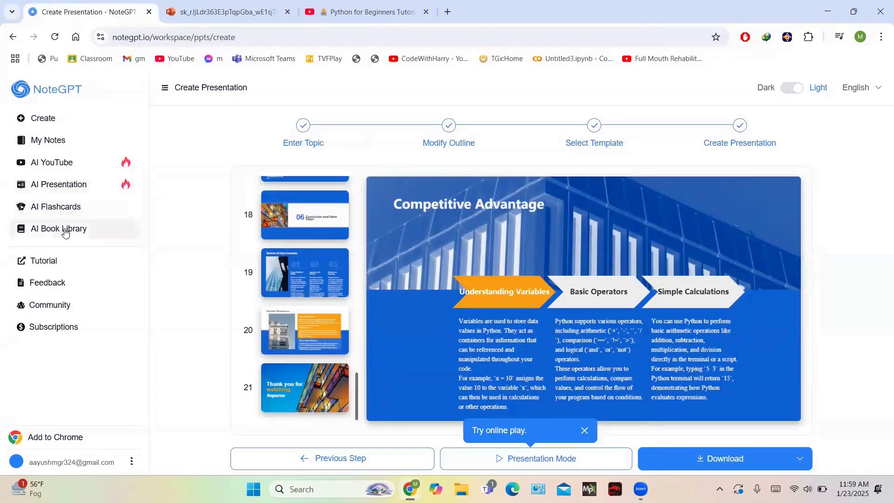
{"action": "left_click", "coordinate": [58, 228]}
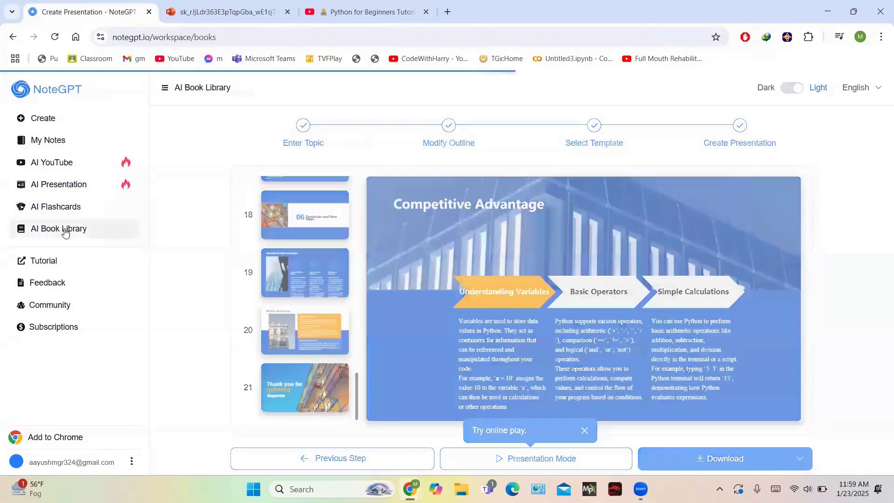
Step: Browse the AI Book Library and search 'rich' to reach The 7 Habits of Highly Effective People summary
{"action": "left_click", "coordinate": [60, 228]}
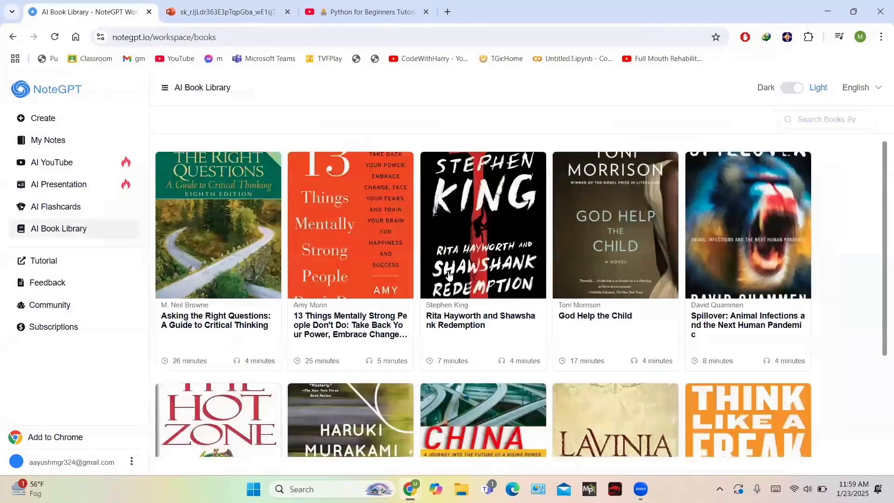
{"action": "scroll", "scroll_direction": "down", "scroll_amount": 3}
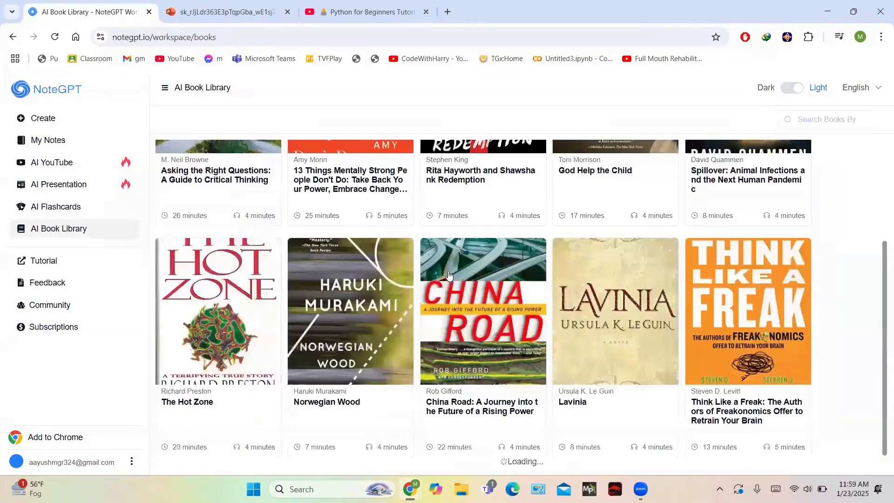
{"action": "scroll", "scroll_direction": "up", "scroll_amount": 3}
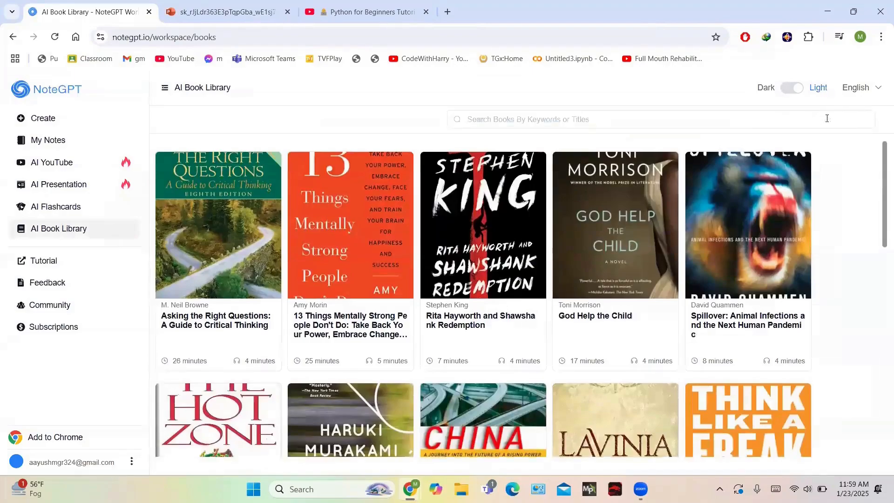
{"action": "type", "text": "rich"}
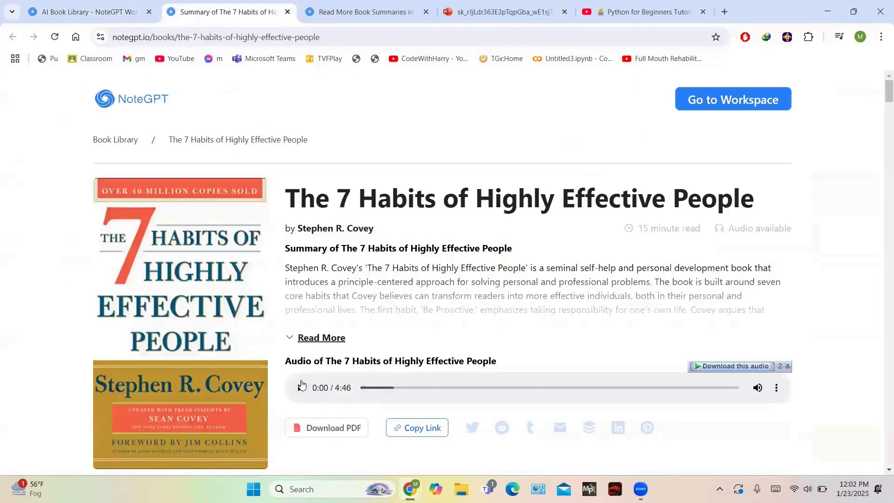
Step: Play the book's audio summary briefly, then start the PDF download of the summary
{"action": "left_click", "coordinate": [298, 387]}
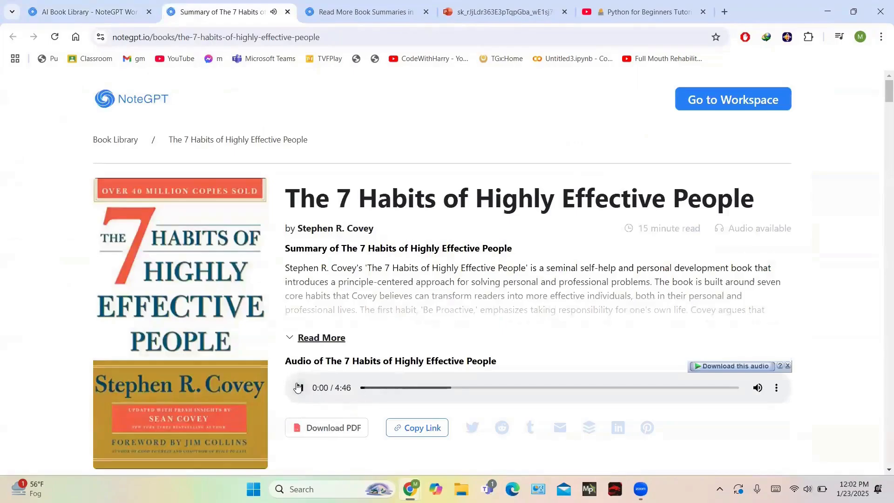
{"action": "left_click", "coordinate": [296, 387]}
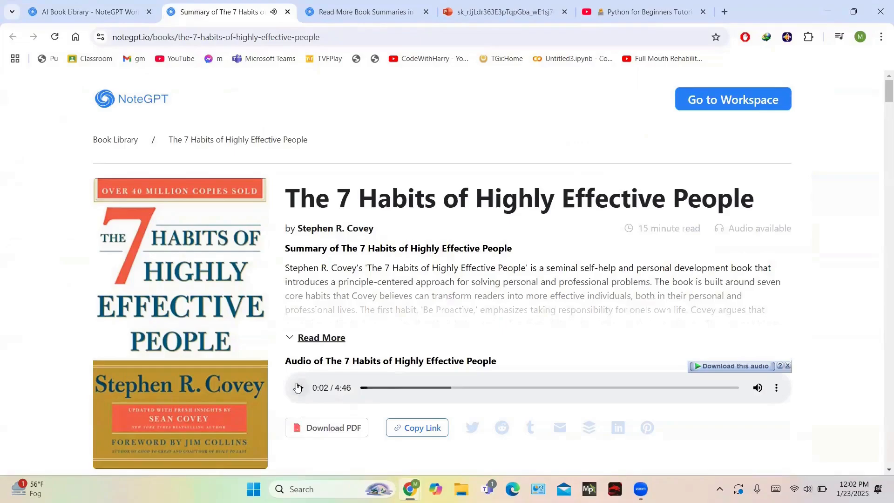
{"action": "left_click", "coordinate": [321, 337]}
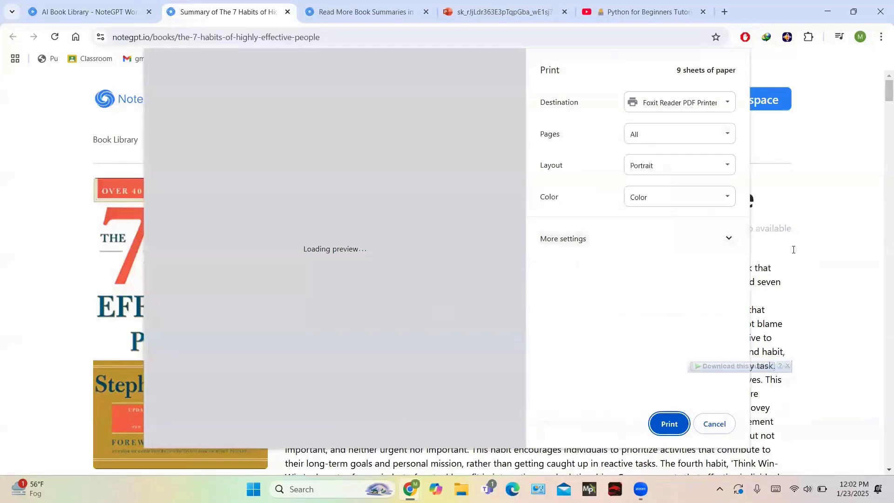
{"action": "mouse_move", "coordinate": [714, 424]}
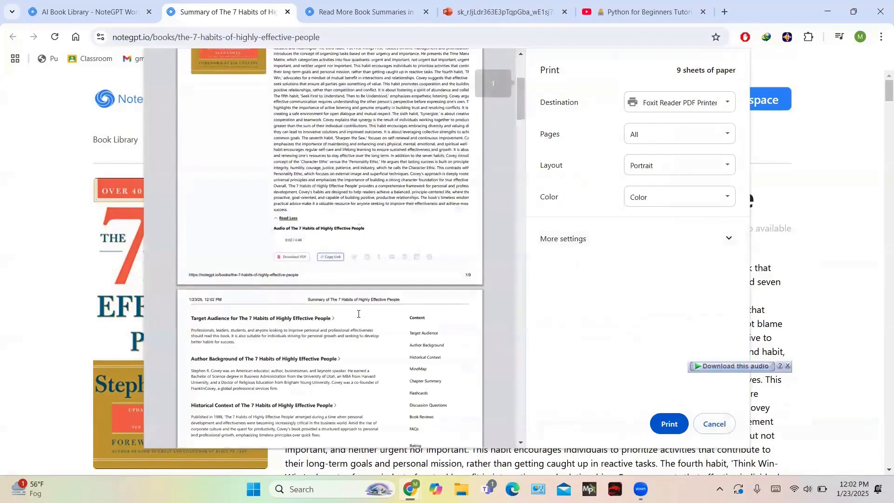
Step: Scroll the nine-sheet print preview of the book summary down to the last sheet
{"action": "scroll", "scroll_direction": "down", "scroll_amount": 3}
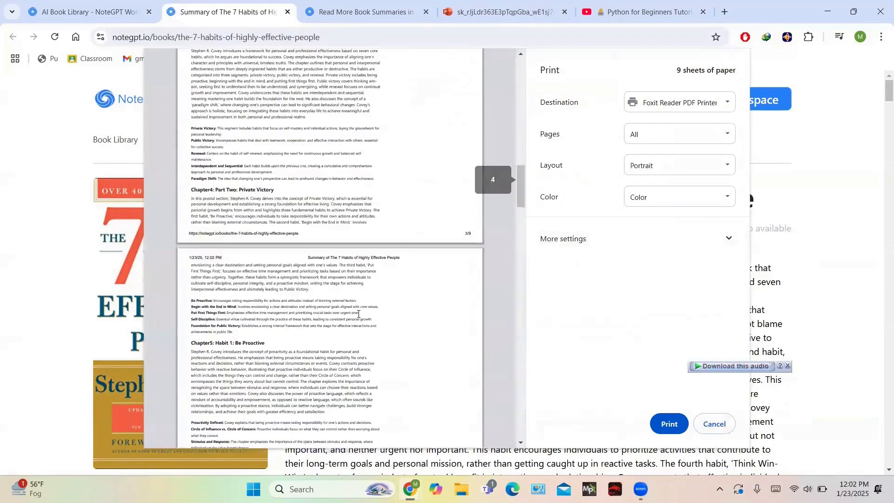
{"action": "scroll", "scroll_direction": "down", "scroll_amount": 3}
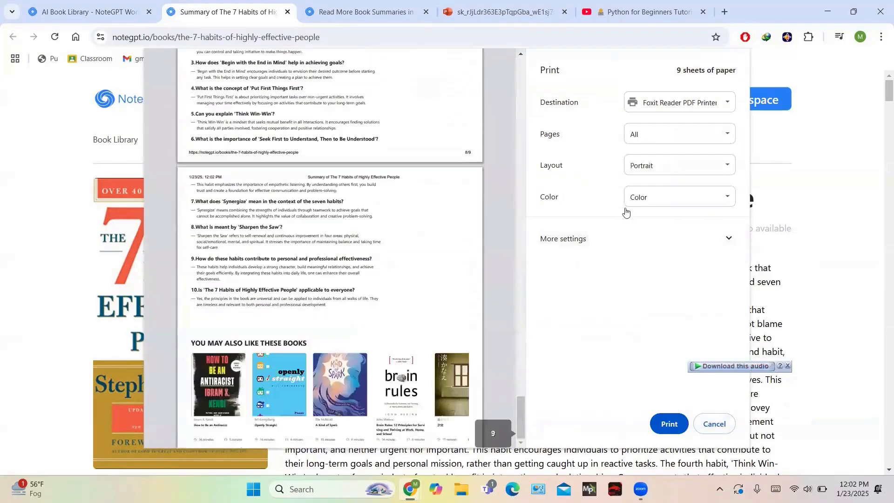
{"action": "scroll", "scroll_direction": "down", "scroll_amount": 3}
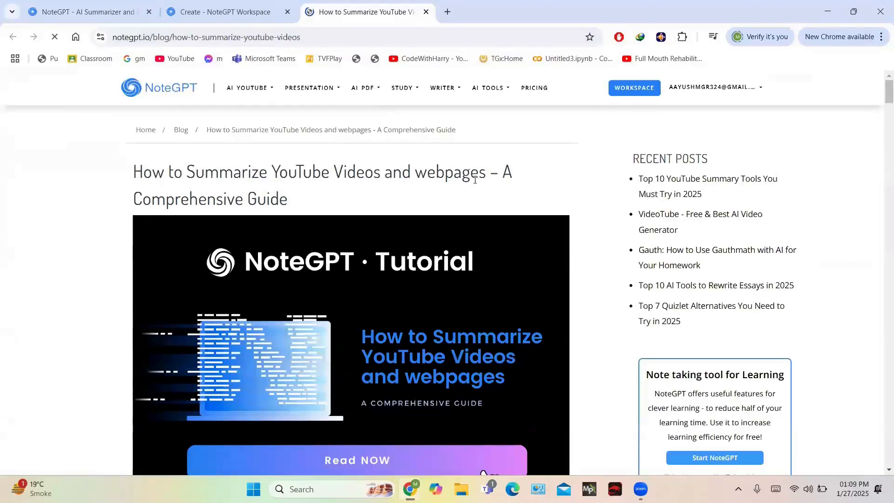
Step: Read the YouTube and webpage summarizing guide to its end, then return to the NoteGPT workspace
{"action": "scroll", "scroll_direction": "down", "scroll_amount": 3}
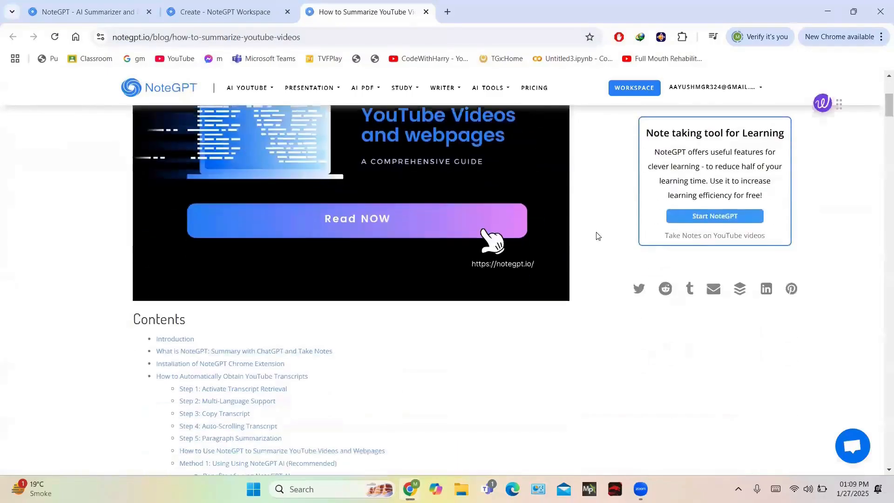
{"action": "scroll", "scroll_direction": "down", "scroll_amount": 3}
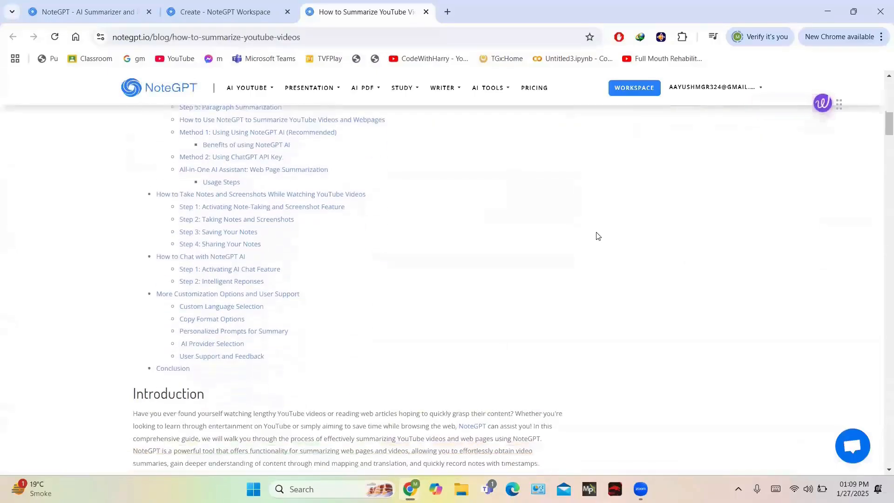
{"action": "scroll", "scroll_direction": "down", "scroll_amount": 3}
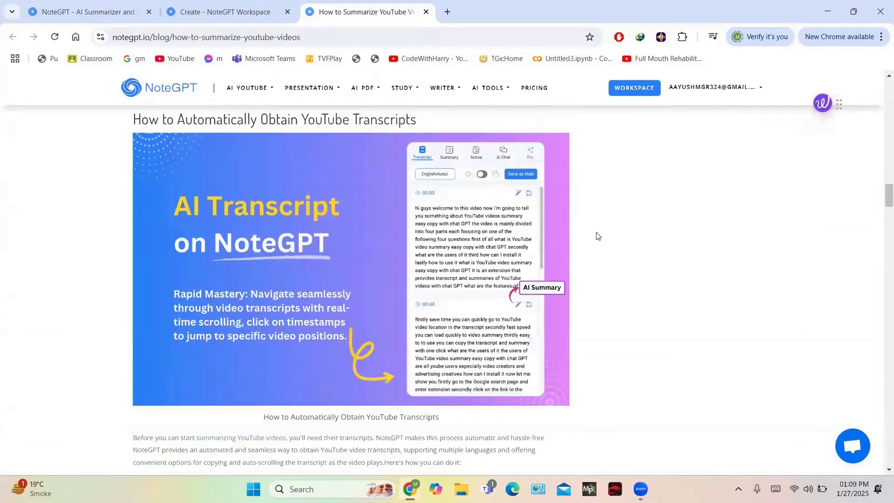
{"action": "scroll", "scroll_direction": "down", "scroll_amount": 3}
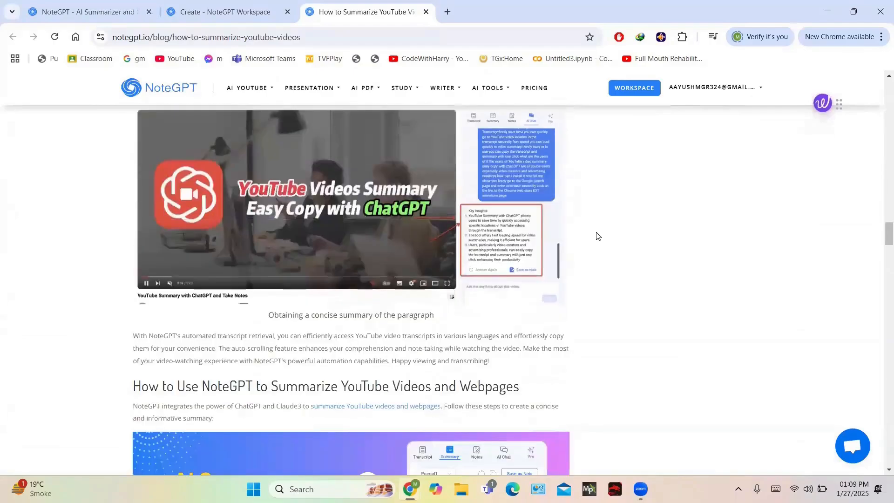
{"action": "scroll", "scroll_direction": "down", "scroll_amount": 3}
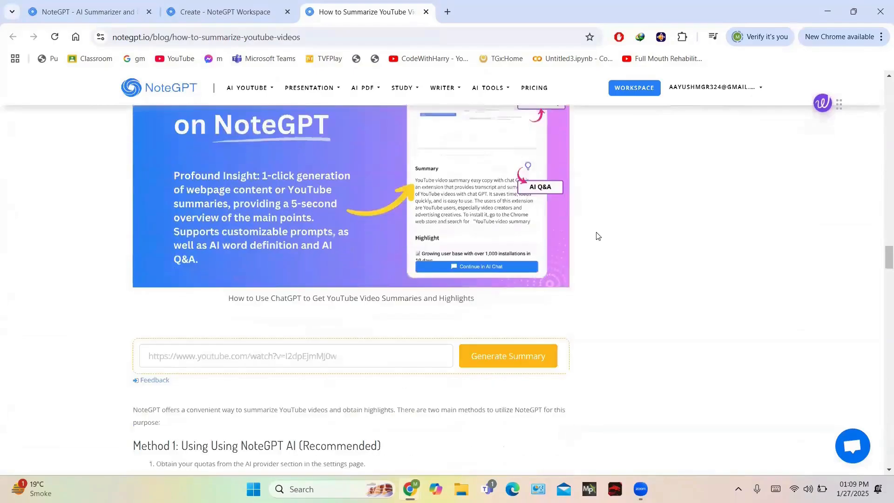
{"action": "scroll", "scroll_direction": "down", "scroll_amount": 3}
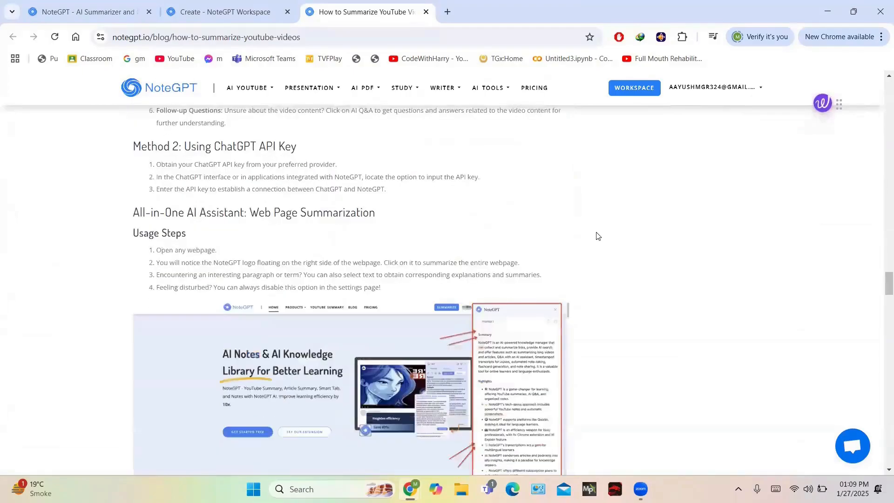
{"action": "scroll", "scroll_direction": "down", "scroll_amount": 3}
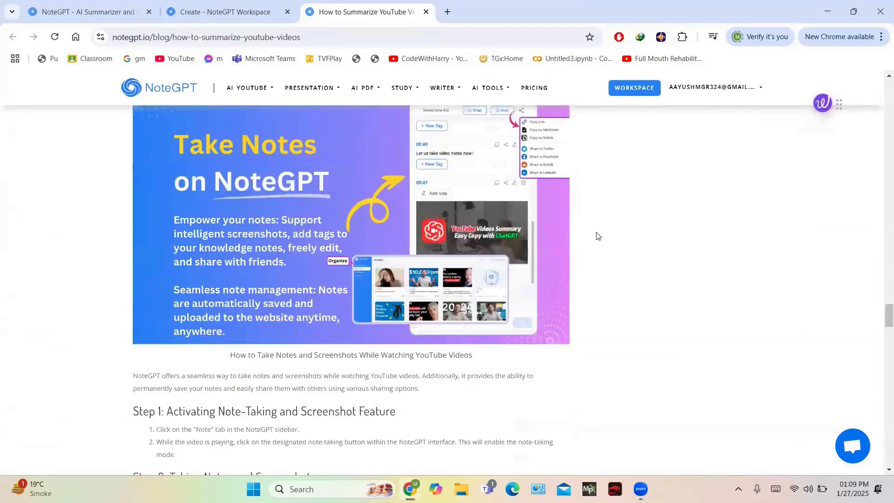
{"action": "scroll", "scroll_direction": "down", "scroll_amount": 3}
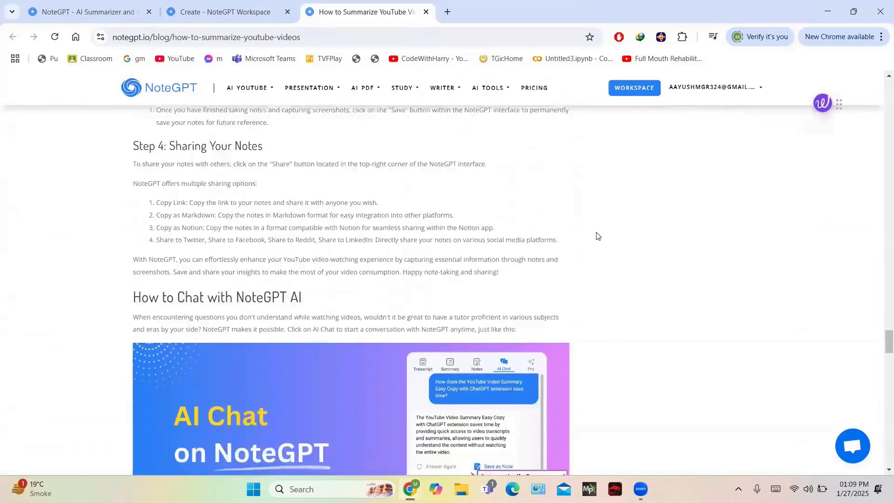
{"action": "scroll", "scroll_direction": "down", "scroll_amount": 3}
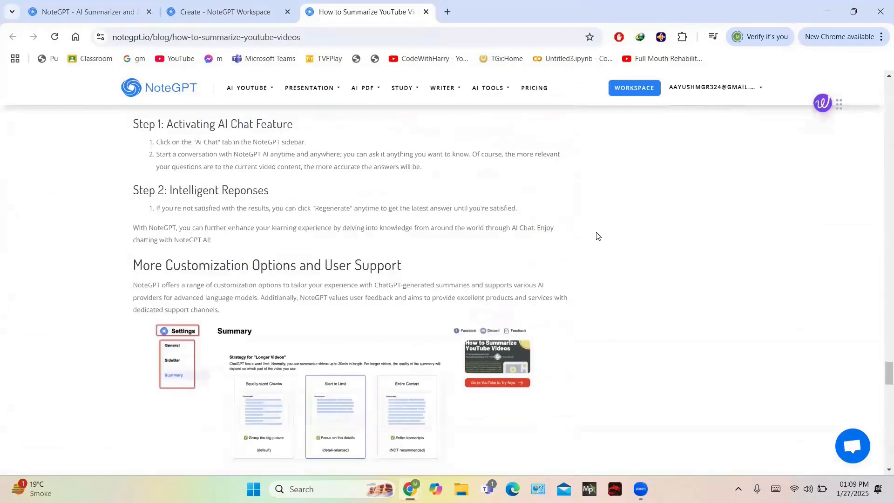
{"action": "scroll", "scroll_direction": "down", "scroll_amount": 3}
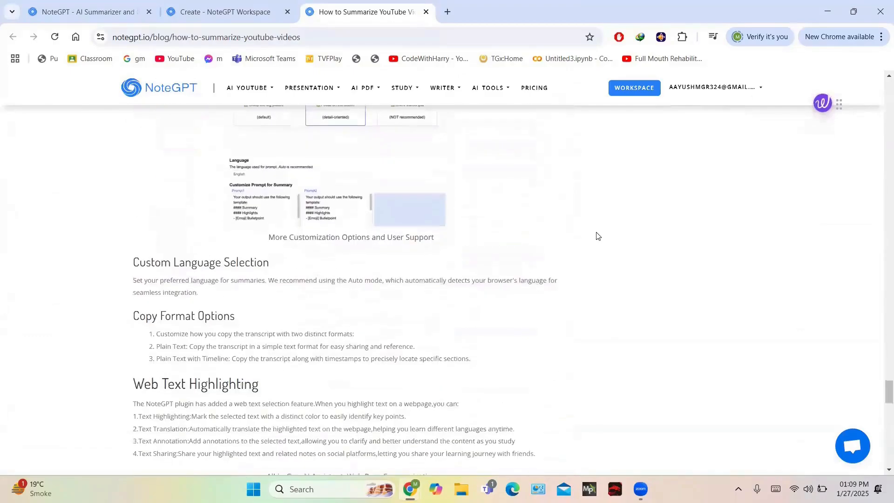
{"action": "scroll", "scroll_direction": "down", "scroll_amount": 3}
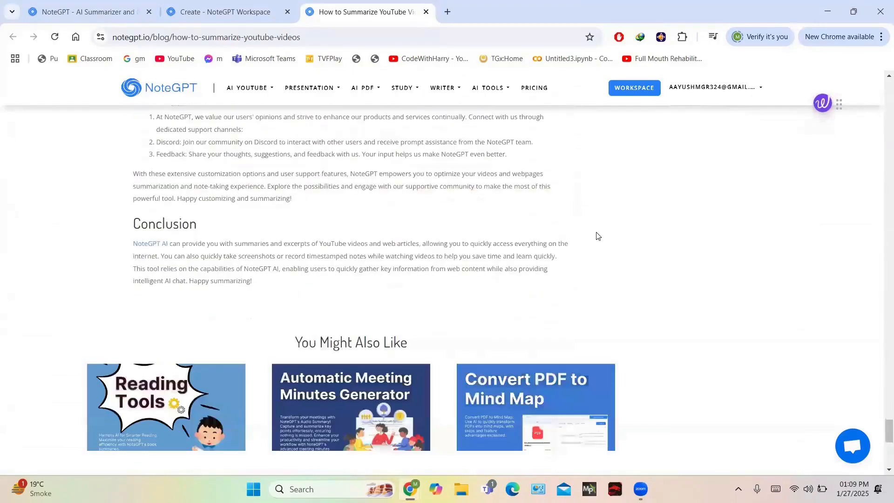
{"action": "scroll", "scroll_direction": "down", "scroll_amount": 3}
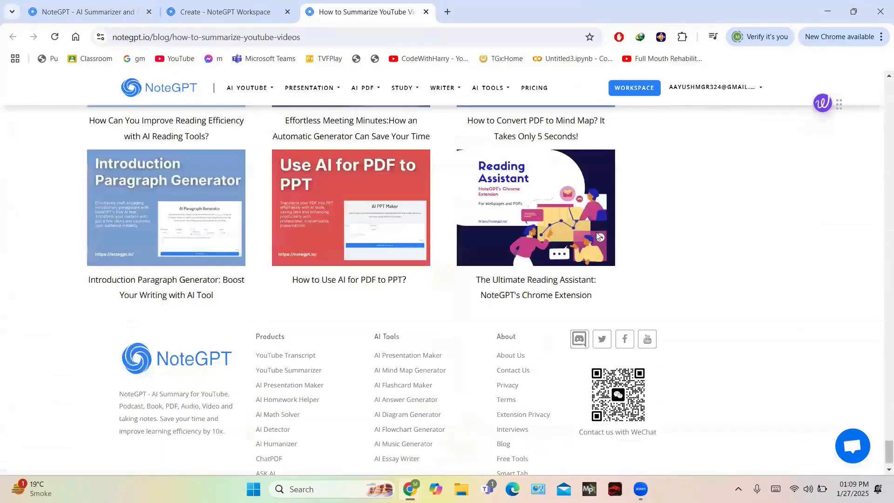
{"action": "scroll", "scroll_direction": "up", "scroll_amount": 3}
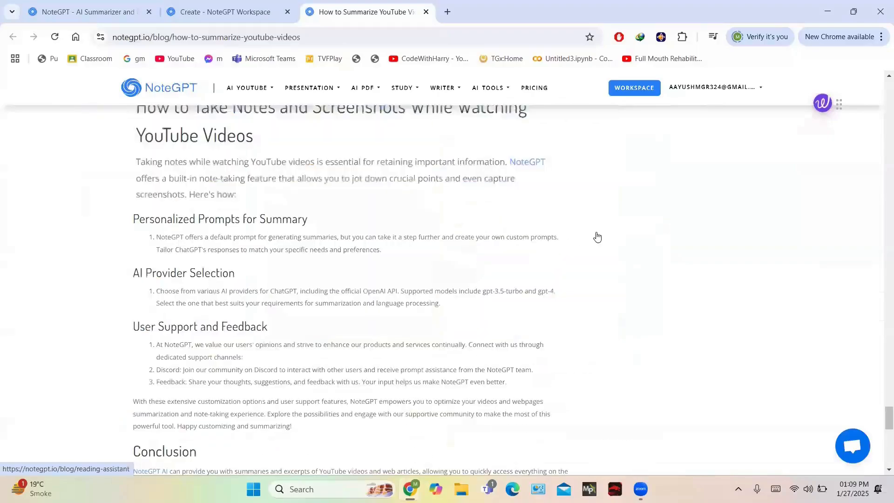
{"action": "scroll", "scroll_direction": "up", "scroll_amount": 3}
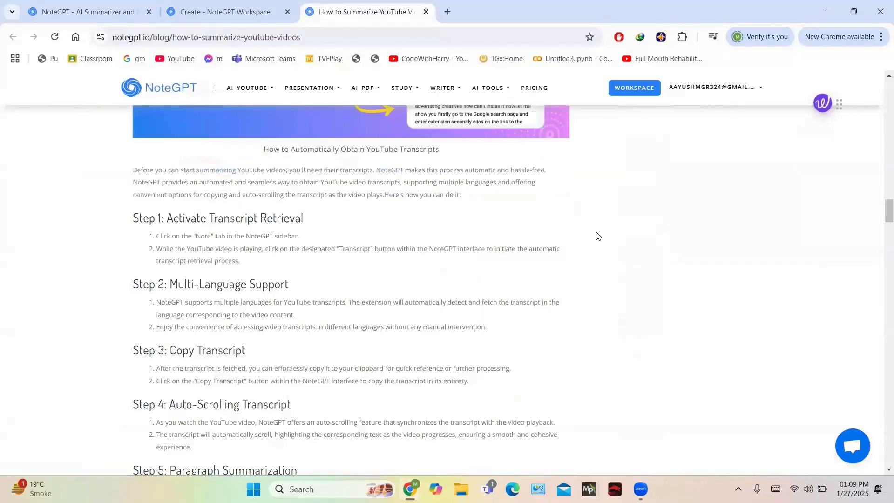
{"action": "left_click", "coordinate": [223, 11]}
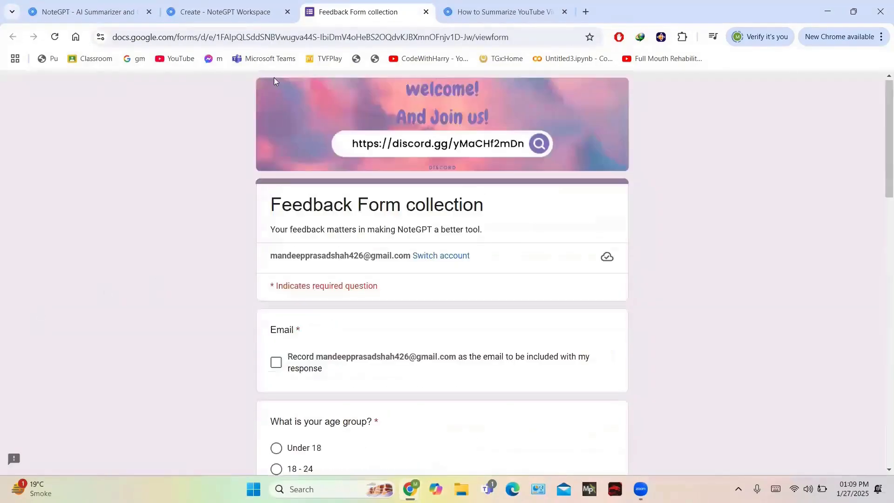
Step: Switch back from the Google Forms feedback form to the NoteGPT workspace tab
{"action": "left_click", "coordinate": [222, 11]}
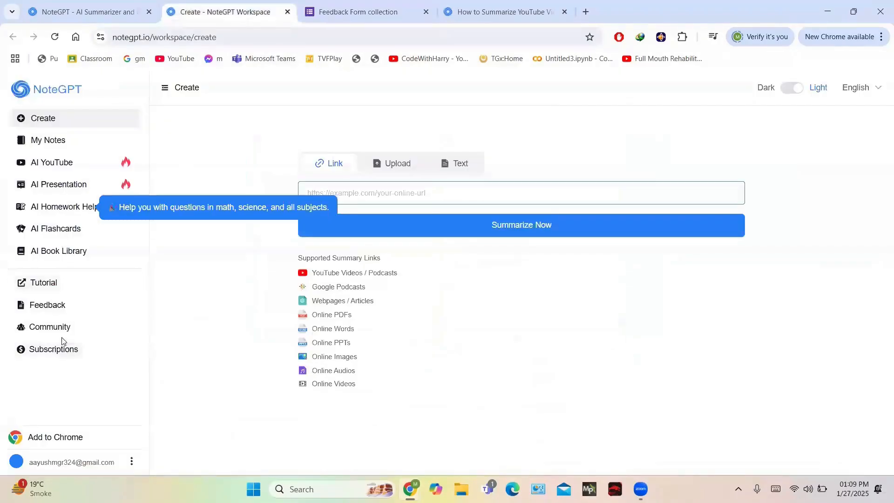
Step: View and dismiss the Join Our Community invitation, then show the Annually Unlimited subscription details
{"action": "left_click", "coordinate": [50, 325]}
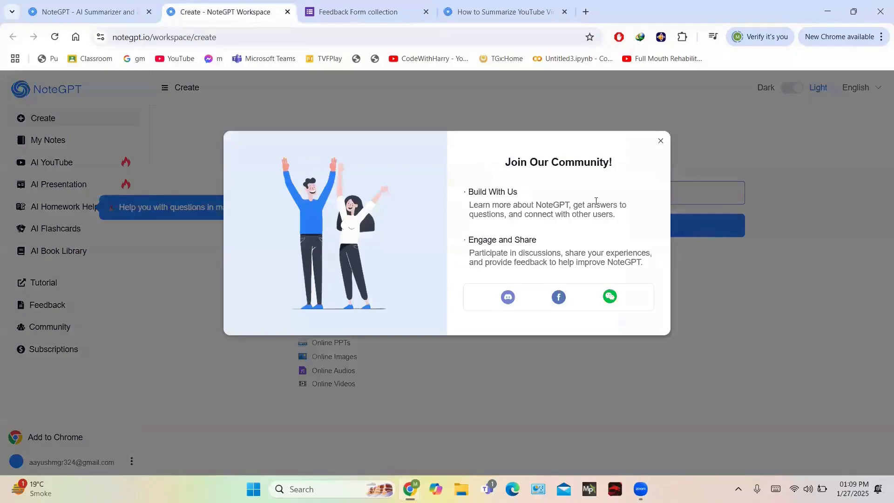
{"action": "left_click", "coordinate": [661, 141]}
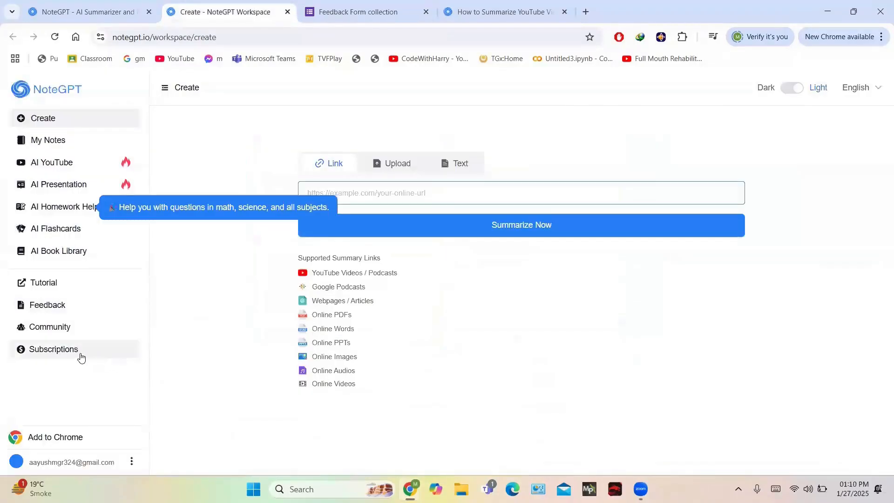
{"action": "left_click", "coordinate": [53, 349]}
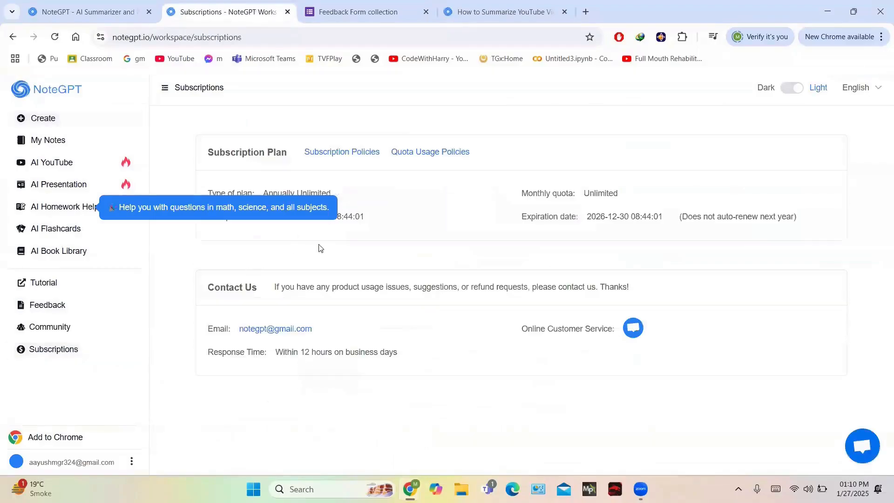
{"action": "mouse_move", "coordinate": [146, 396]}
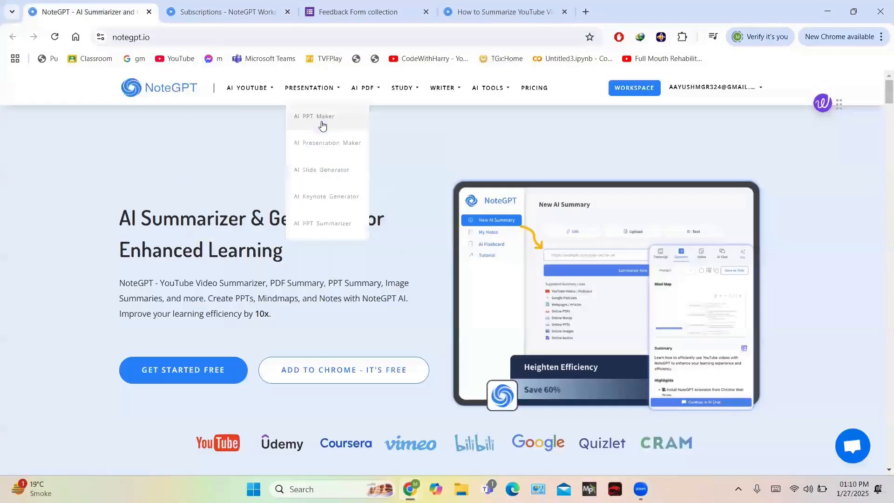
{"action": "mouse_move", "coordinate": [534, 88]}
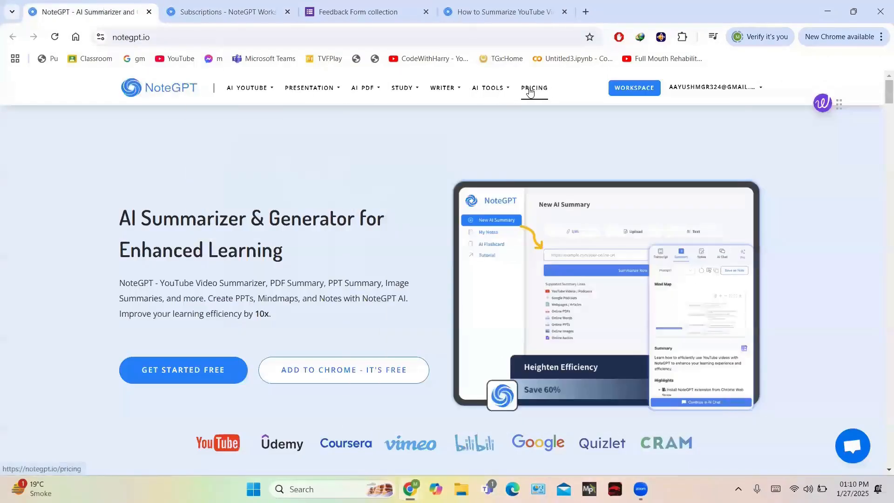
Step: View the Pricing page's Pro, Pro+ and purchased Unlimited plans
{"action": "left_click", "coordinate": [529, 89]}
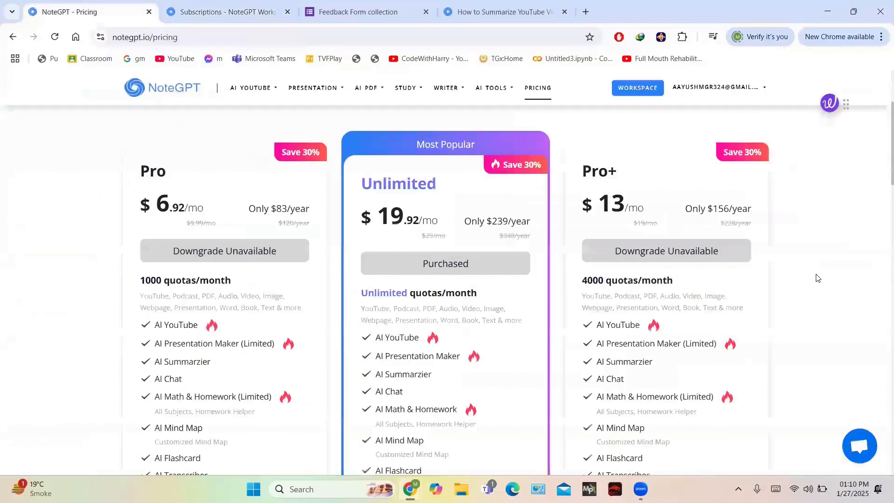
{"action": "scroll", "scroll_direction": "down", "scroll_amount": 3}
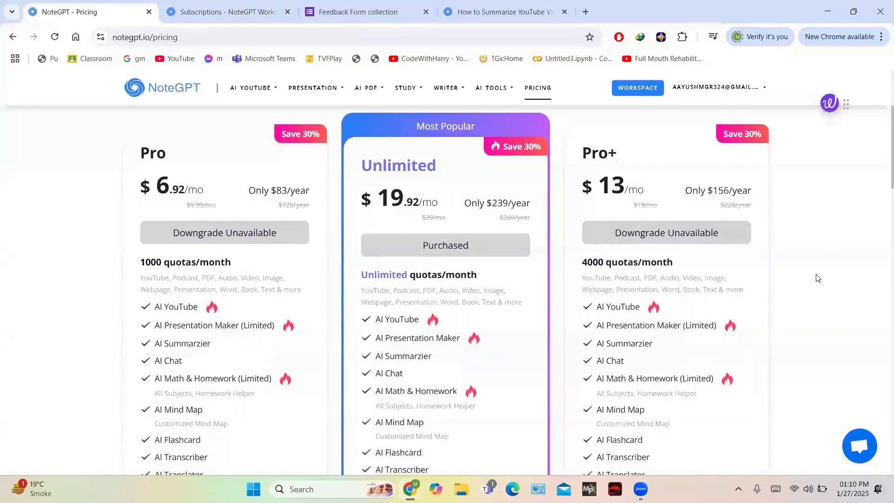